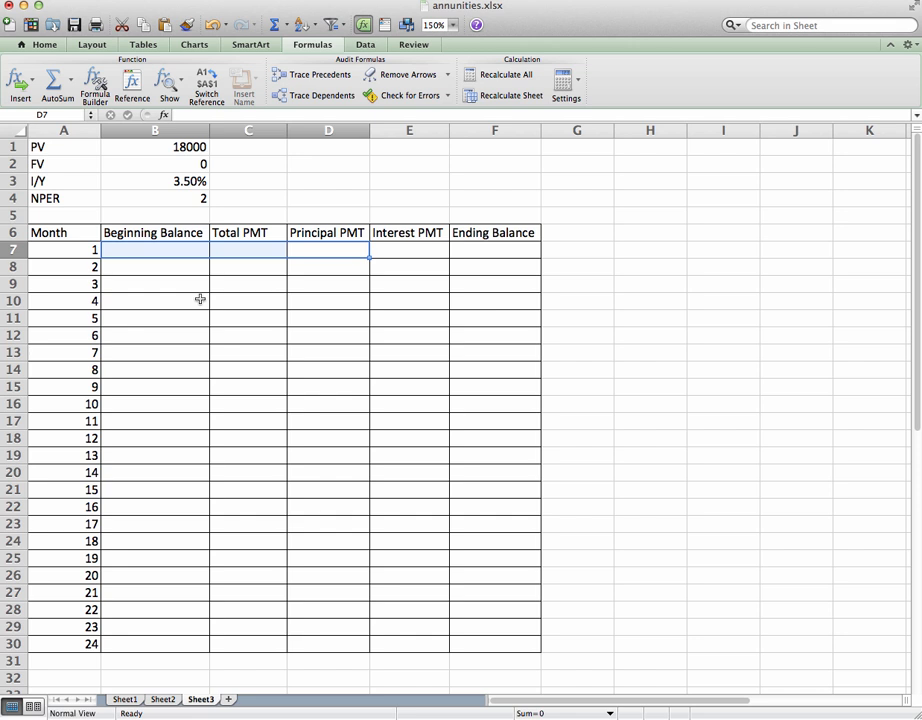
# - Review the loan inputs: PV, FV, rate and periods
pyautogui.click(154, 284)
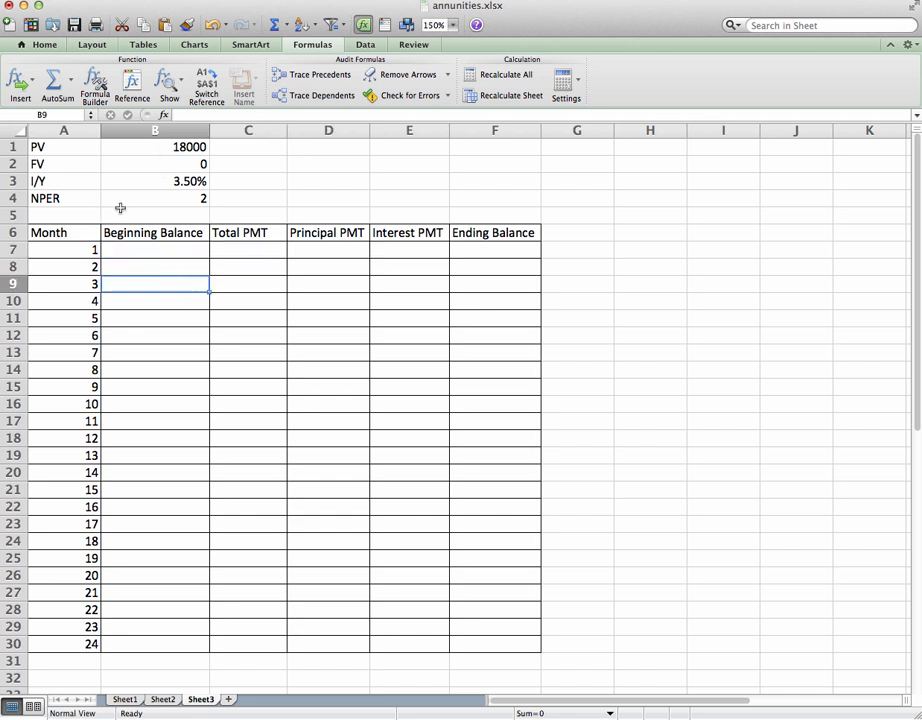
pyautogui.moveTo(132, 192)
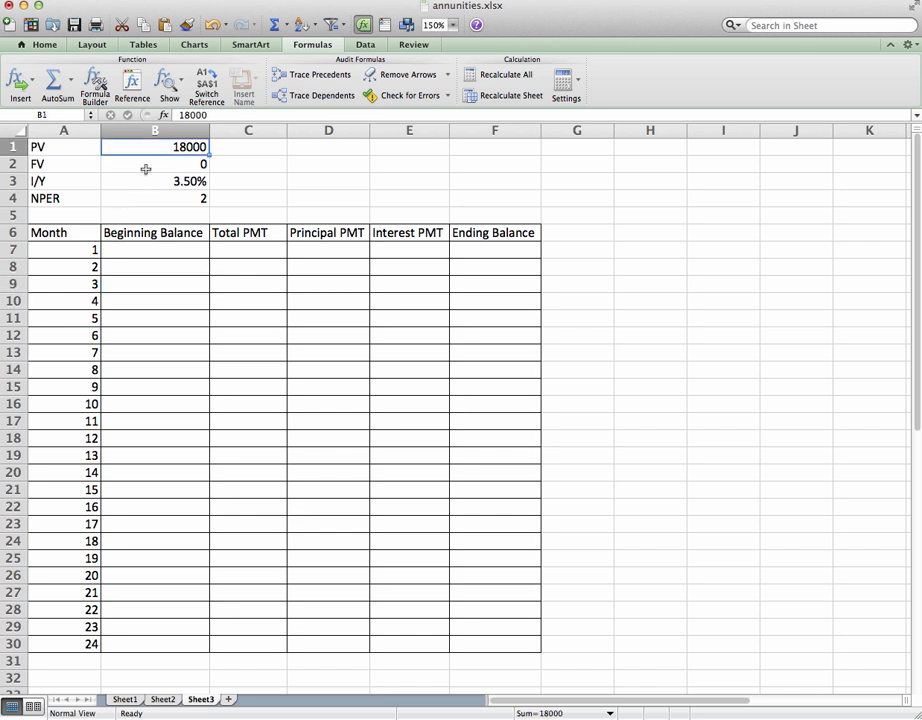
pyautogui.click(156, 164)
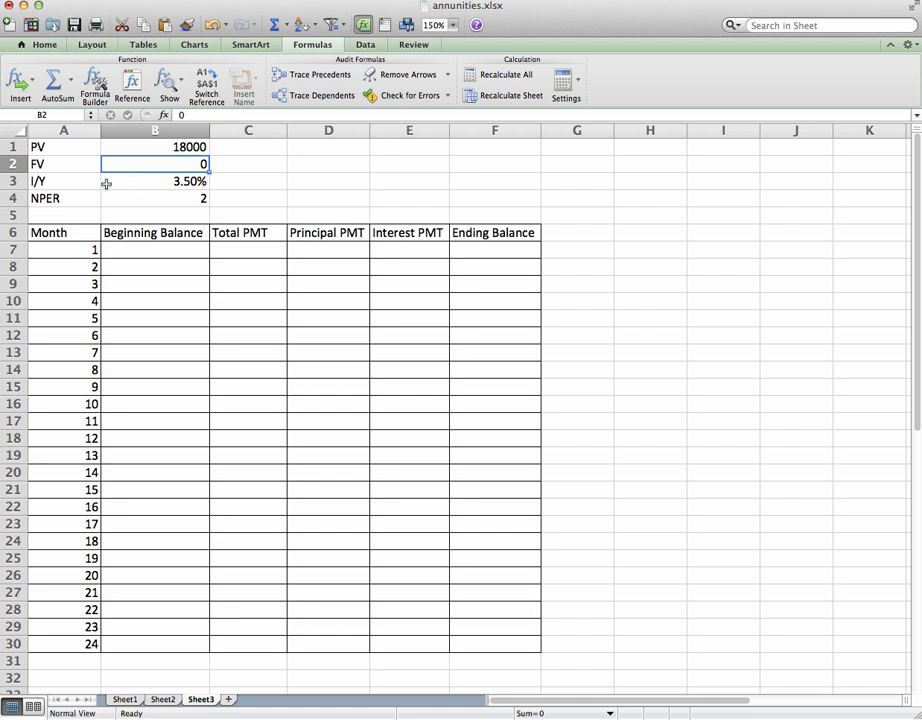
pyautogui.click(154, 180)
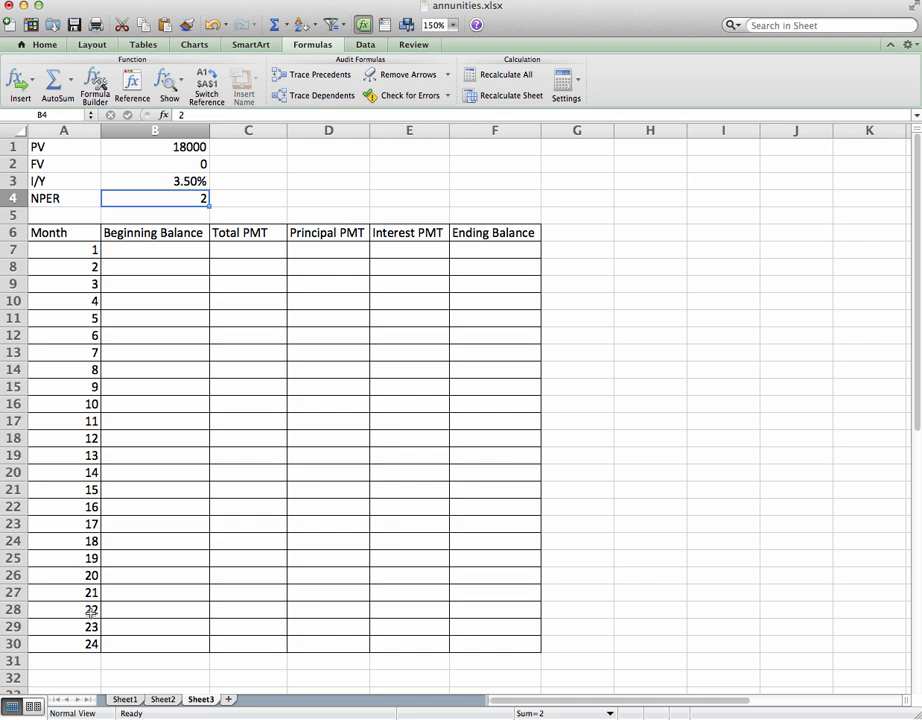
pyautogui.moveTo(96, 668)
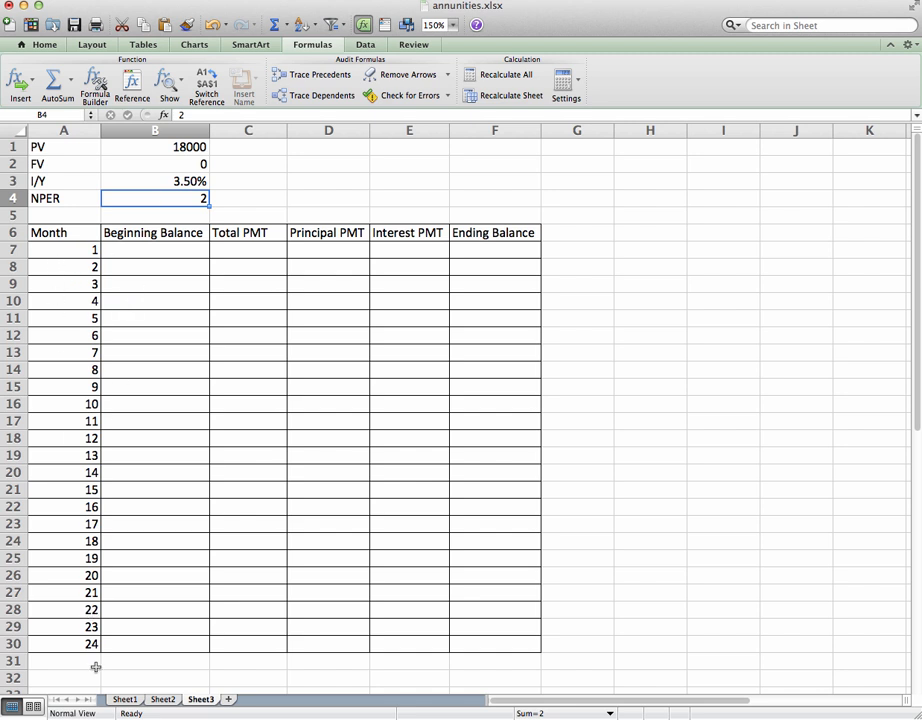
pyautogui.moveTo(92, 318)
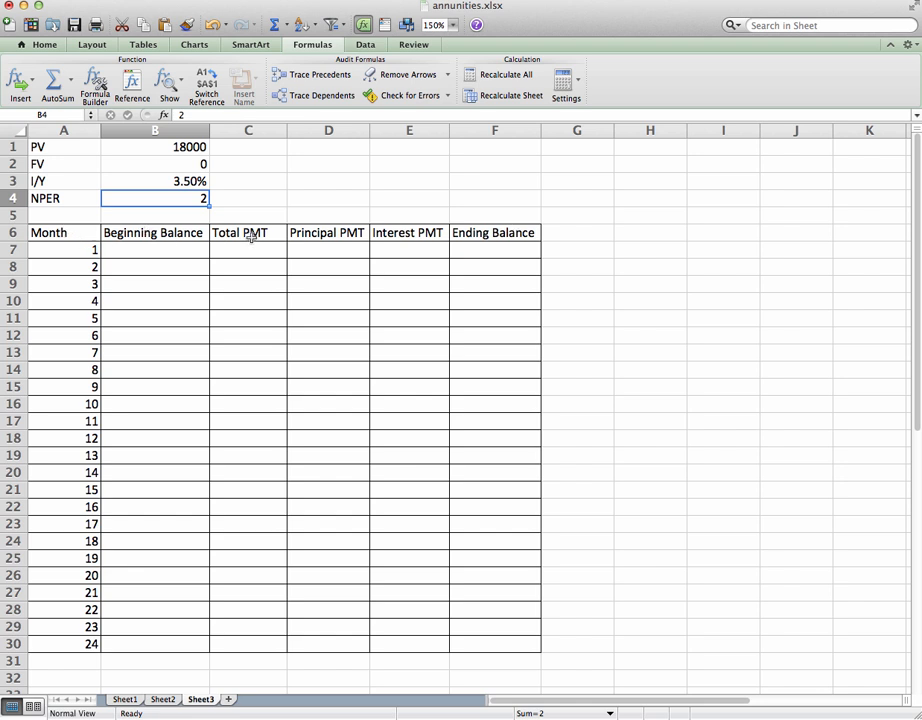
pyautogui.moveTo(324, 232)
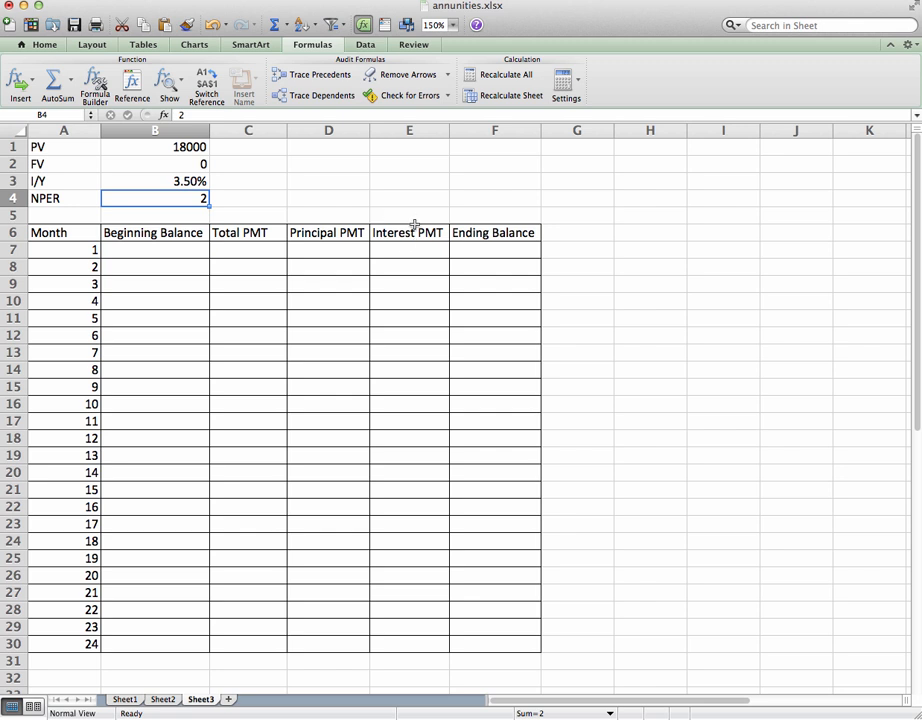
pyautogui.moveTo(476, 232)
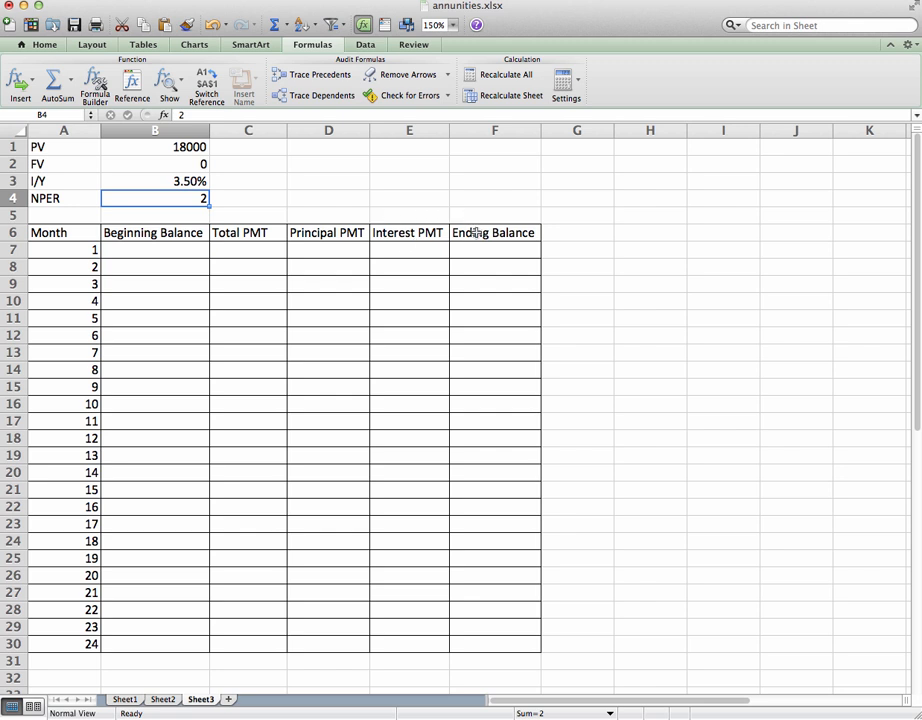
pyautogui.moveTo(452, 284)
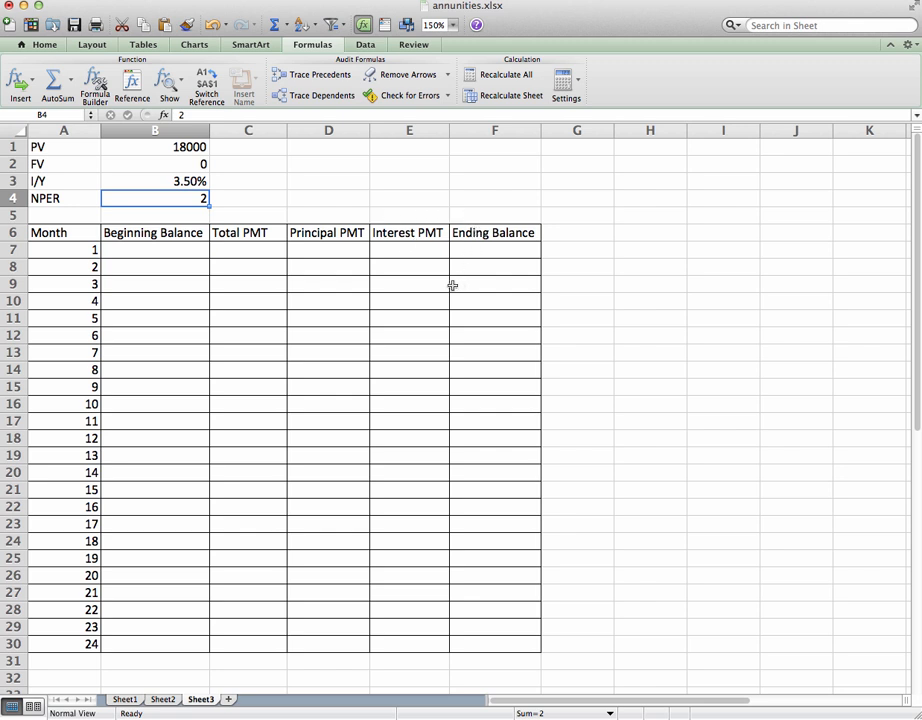
pyautogui.moveTo(214, 280)
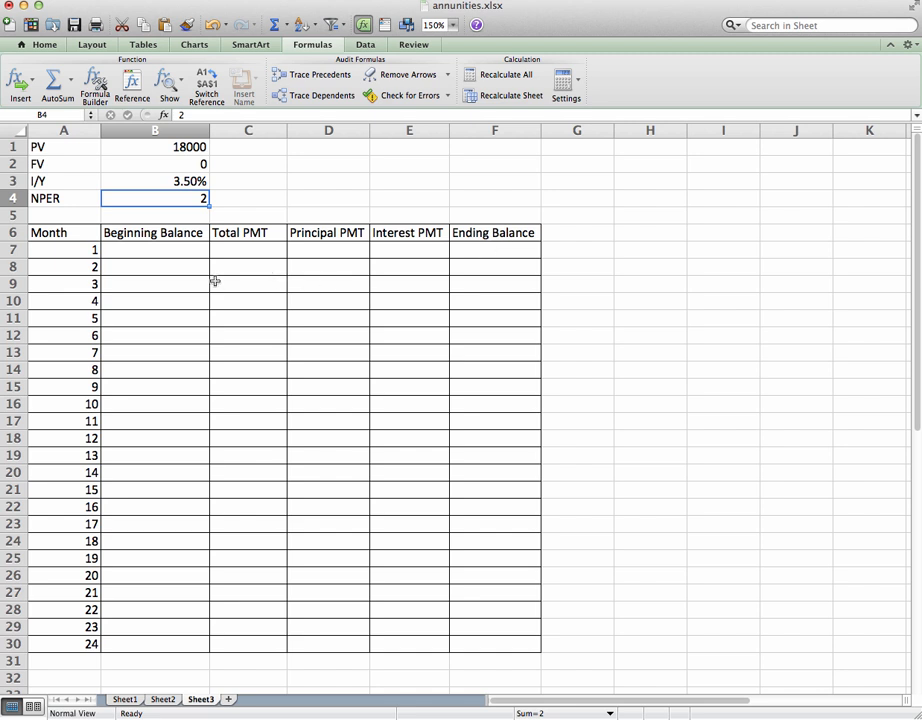
# - Link month 1's beginning balance B7 to the PV input so it shows 18000
pyautogui.click(152, 248)
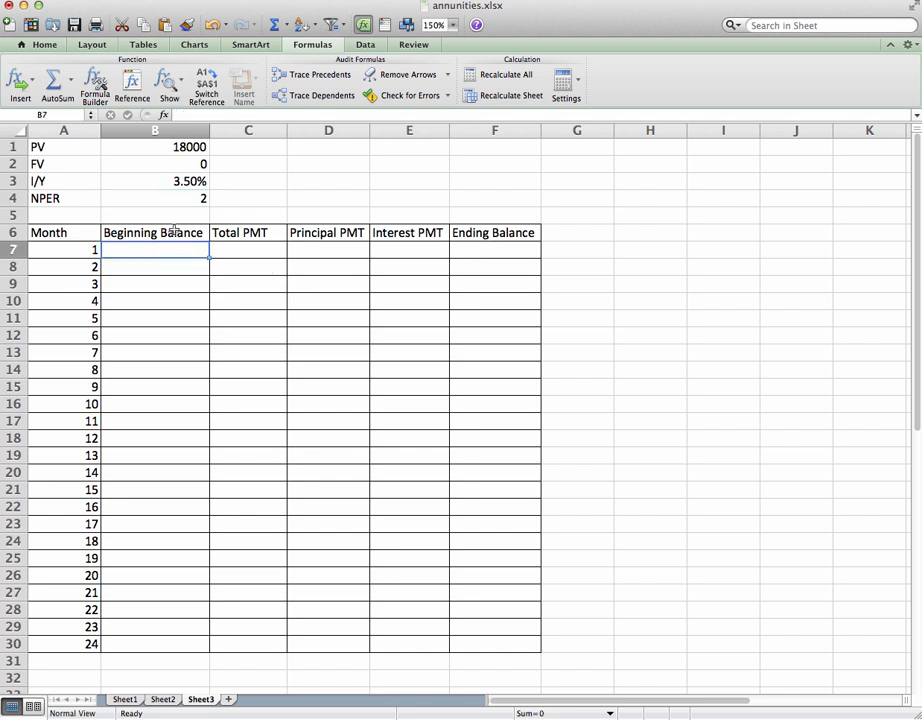
pyautogui.write('=')
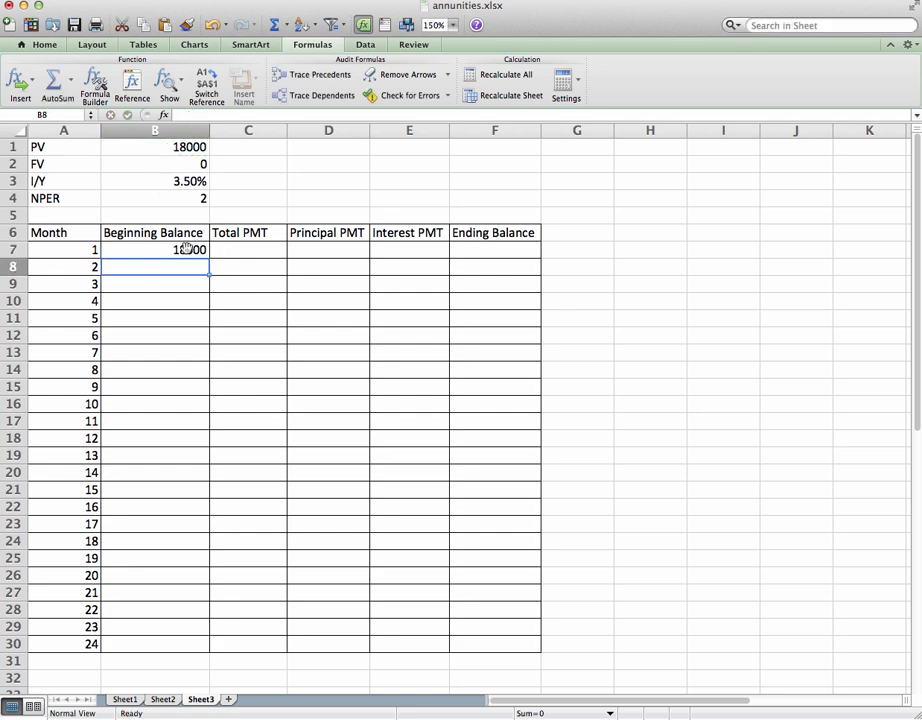
pyautogui.click(248, 248)
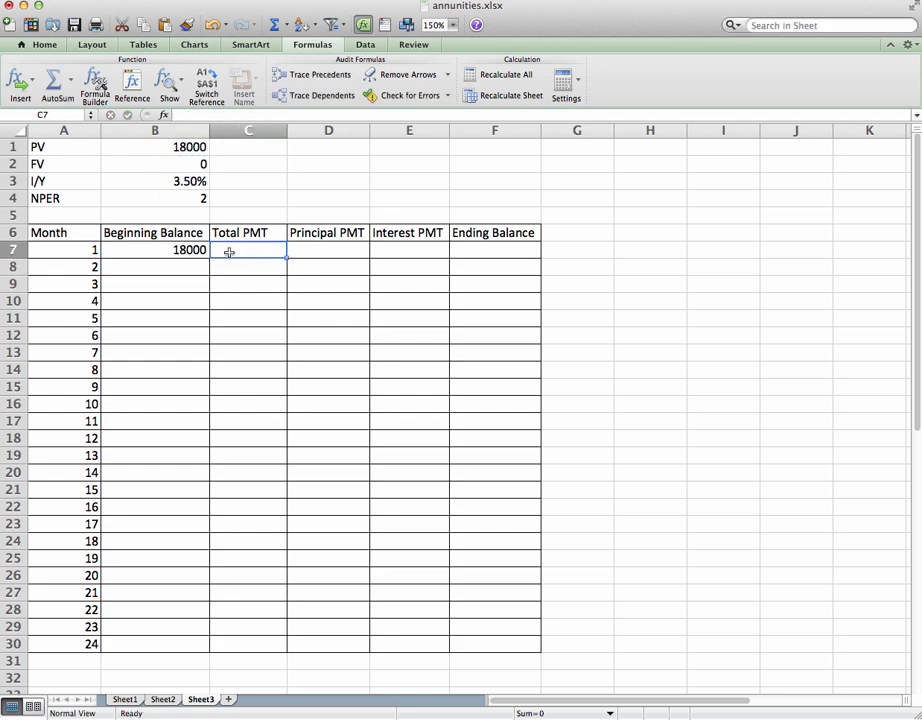
# - Insert the PMT financial function into C7 with guided argument entry
pyautogui.click(20, 82)
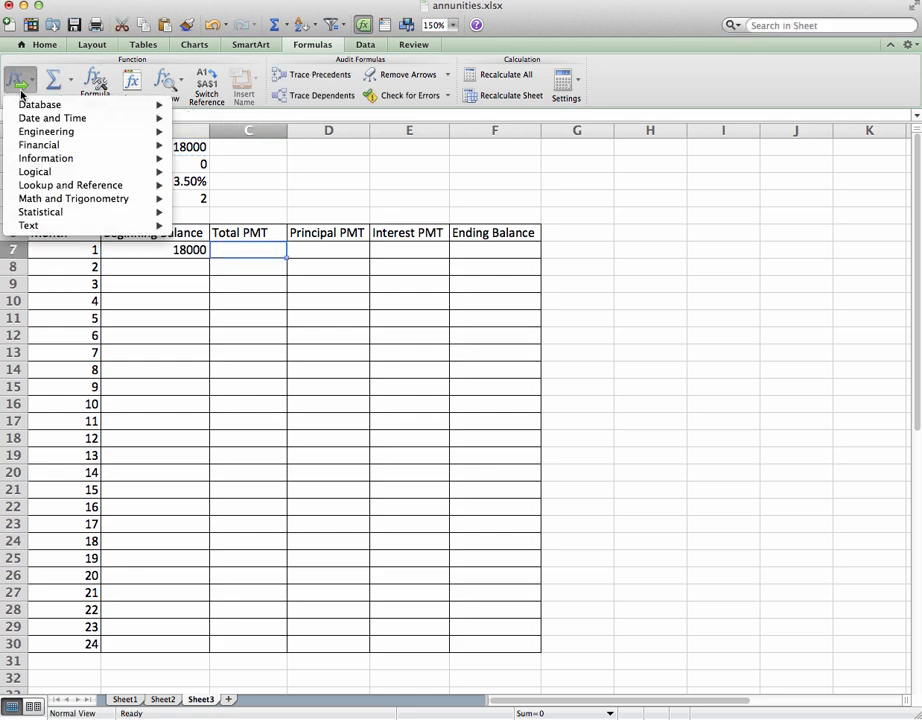
pyautogui.click(40, 144)
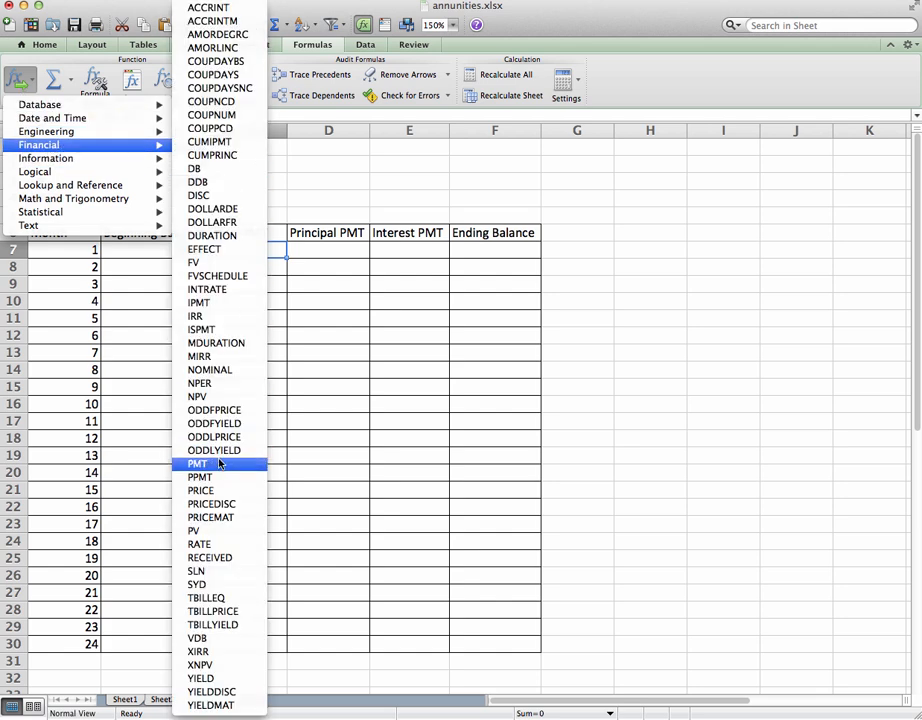
pyautogui.click(198, 464)
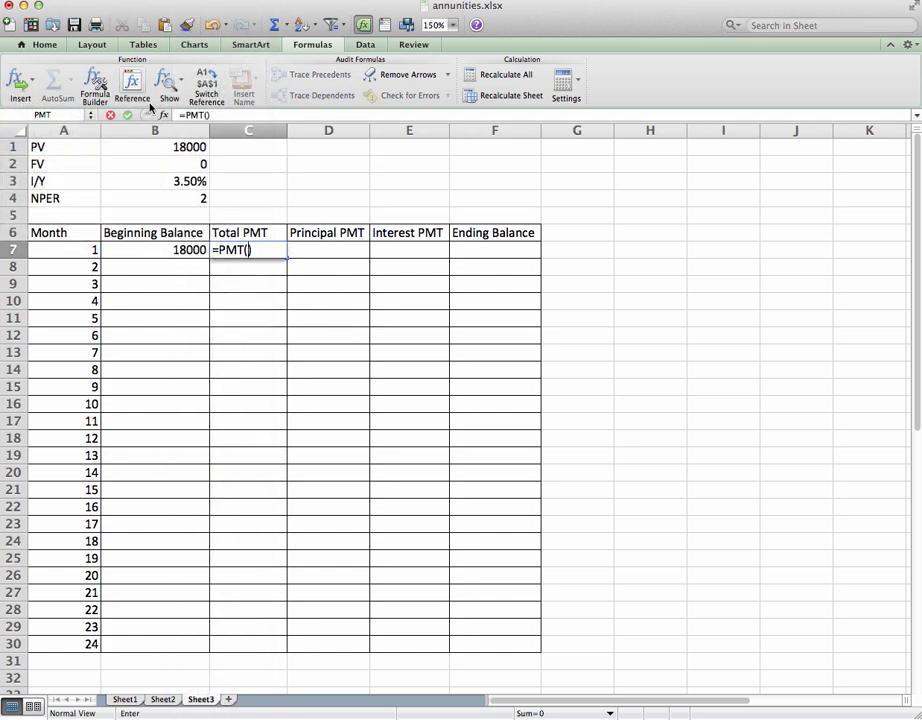
pyautogui.click(92, 84)
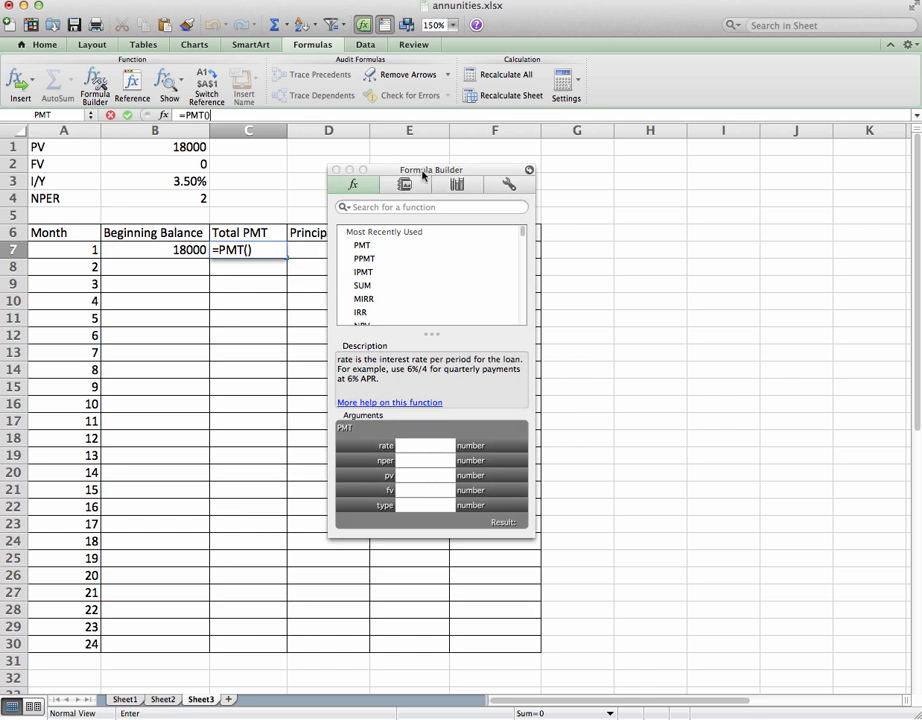
# - Set the PMT rate argument to B3/12 and move to the periods argument
pyautogui.click(156, 180)
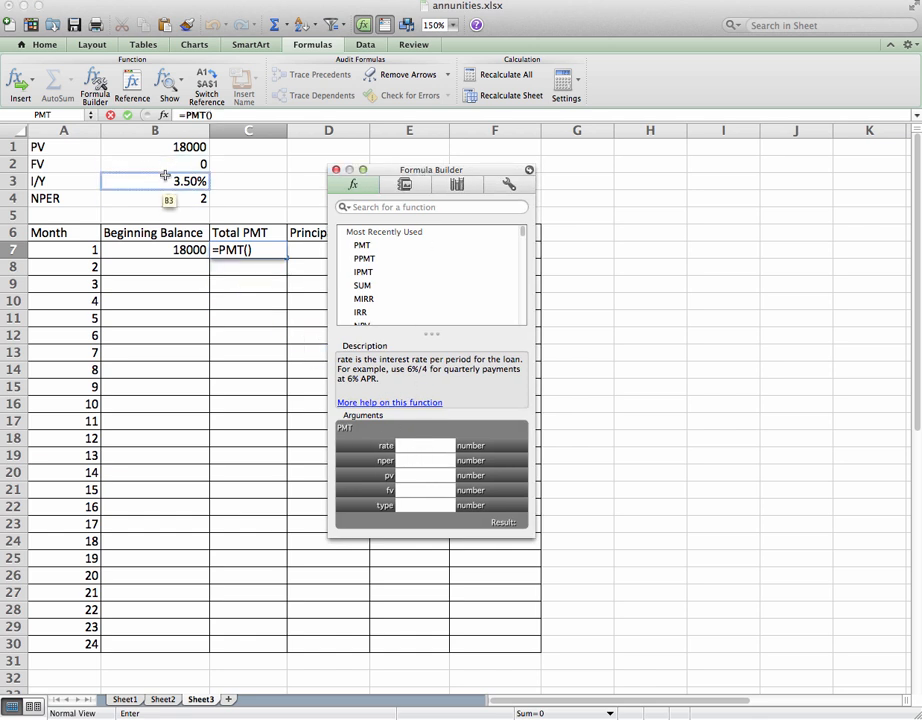
pyautogui.click(156, 180)
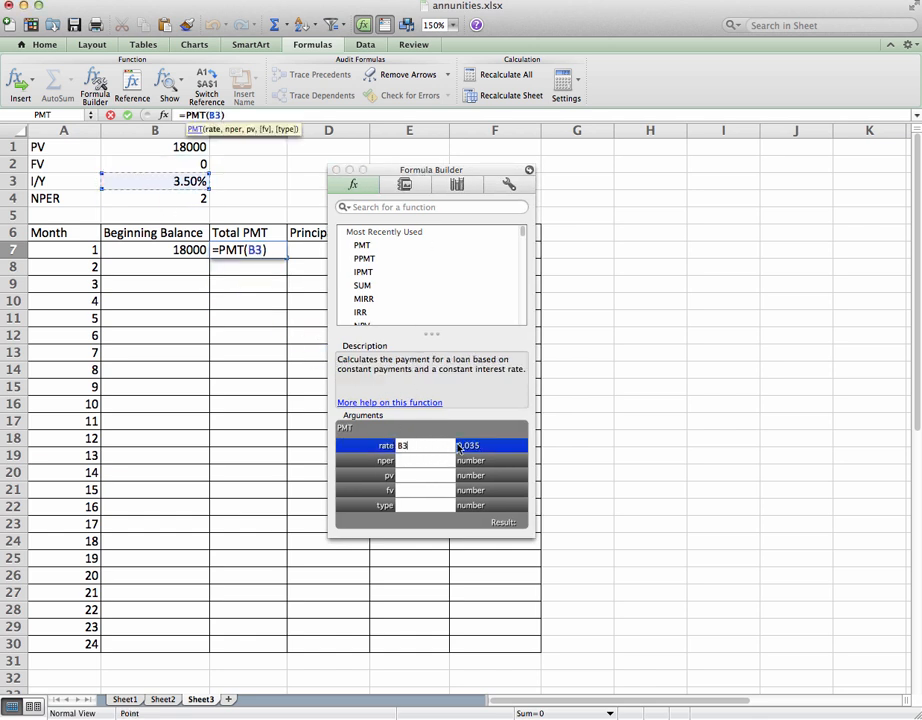
pyautogui.write('/12')
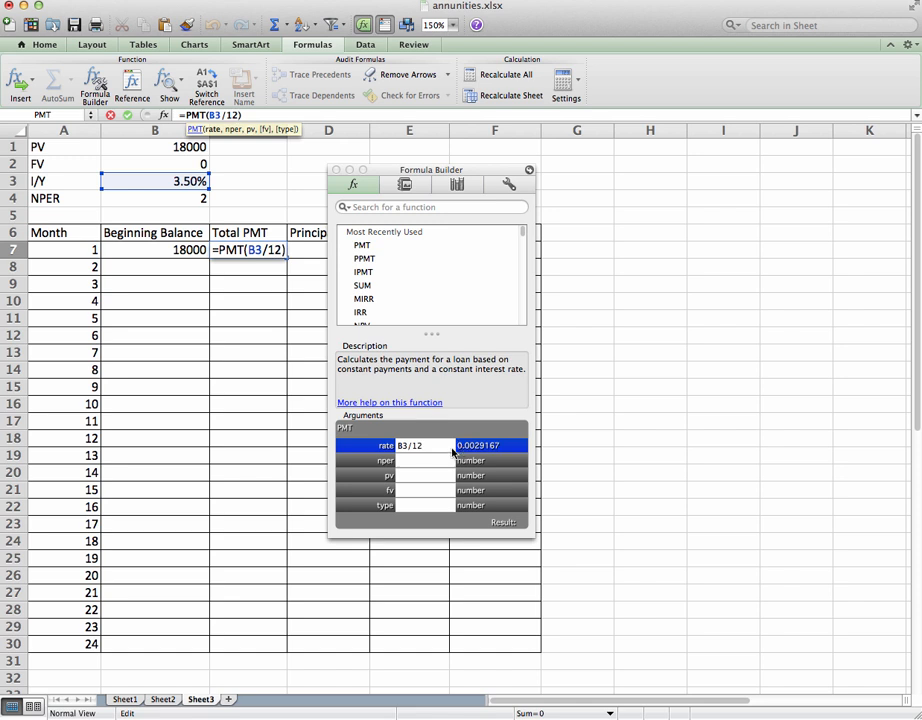
pyautogui.click(156, 198)
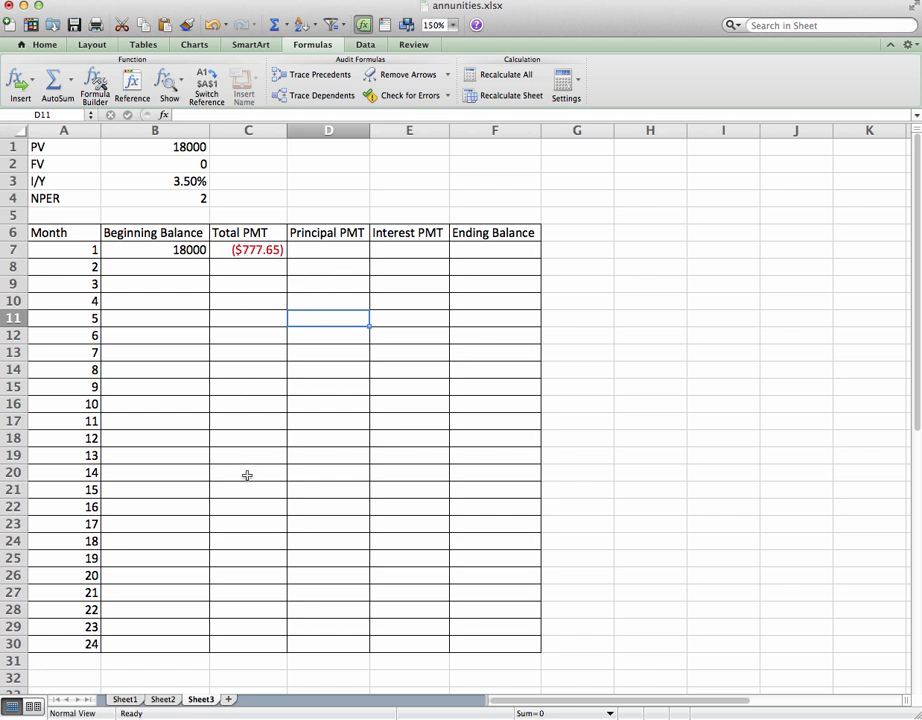
pyautogui.moveTo(232, 250)
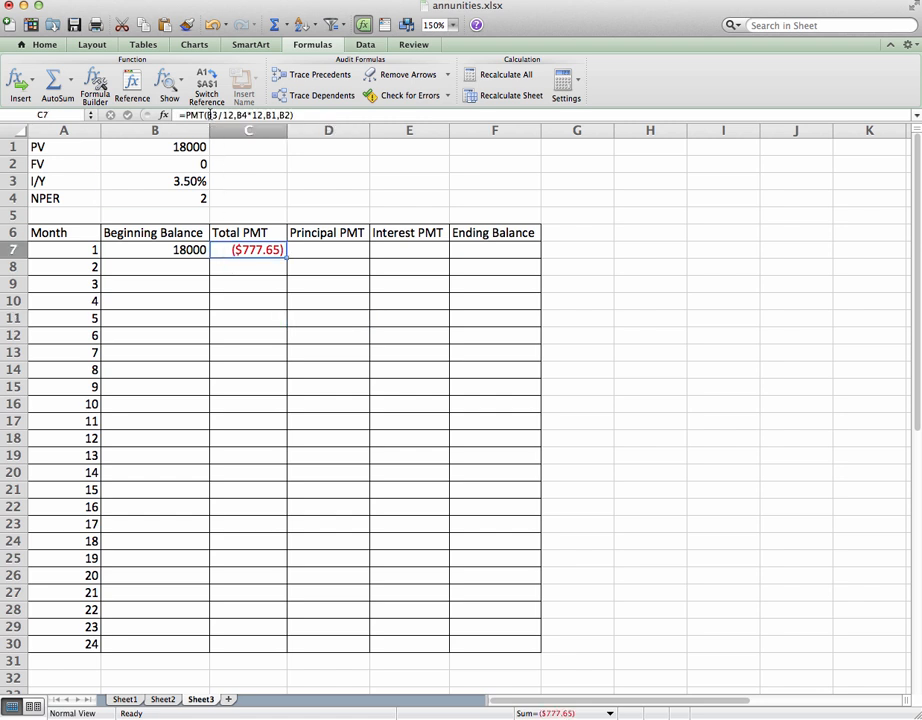
pyautogui.doubleClick(256, 248)
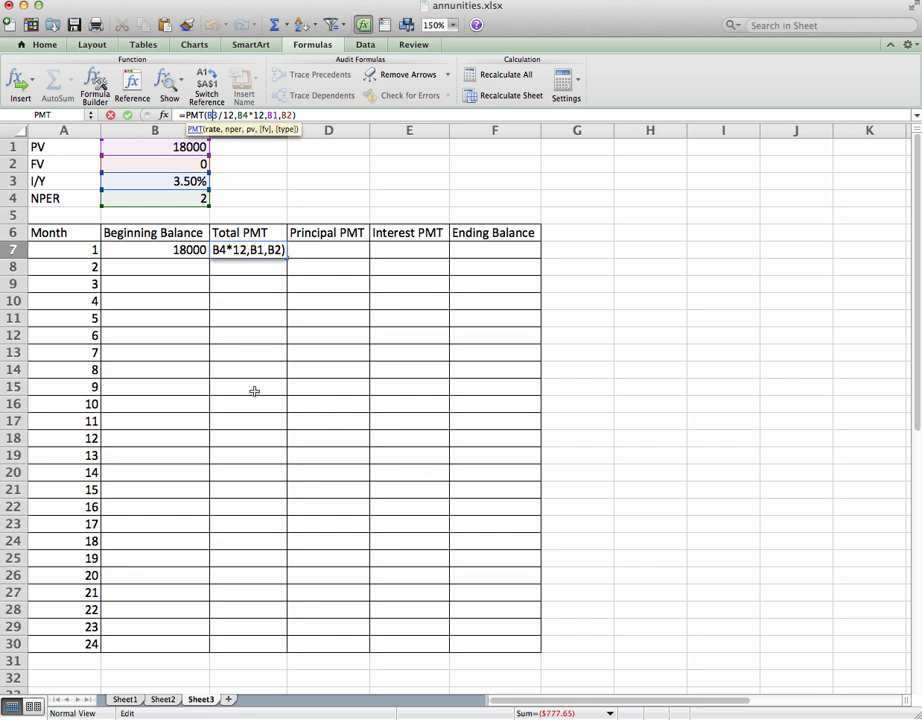
pyautogui.moveTo(216, 130)
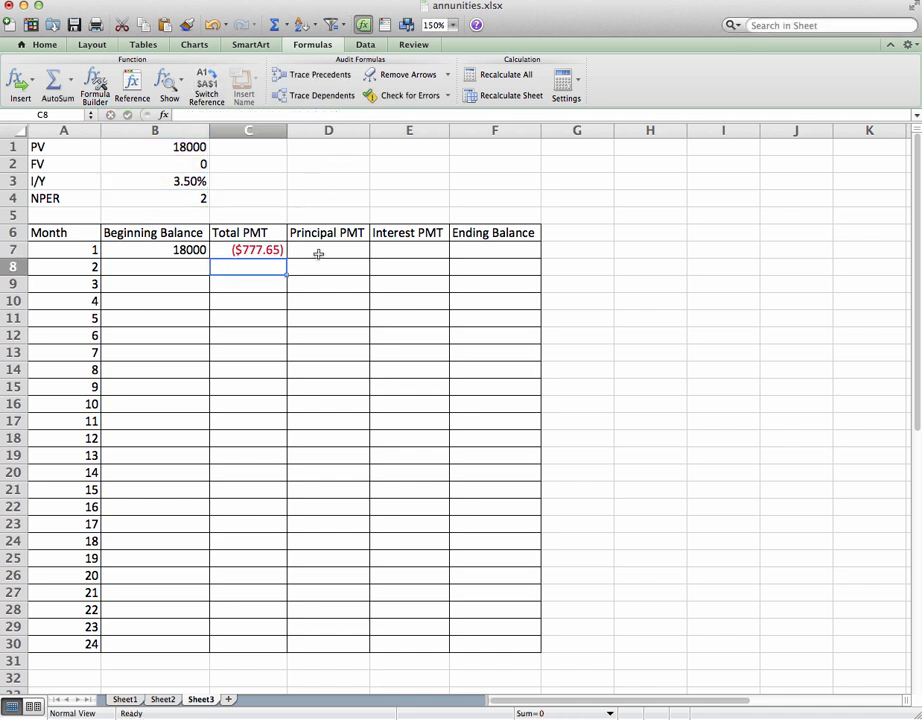
pyautogui.click(328, 248)
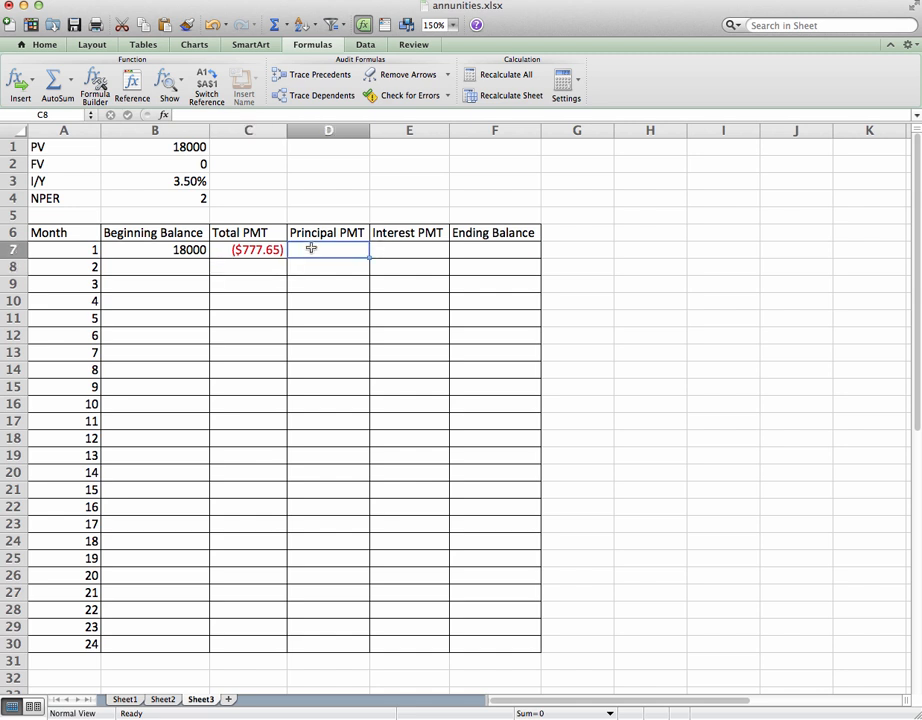
pyautogui.click(408, 248)
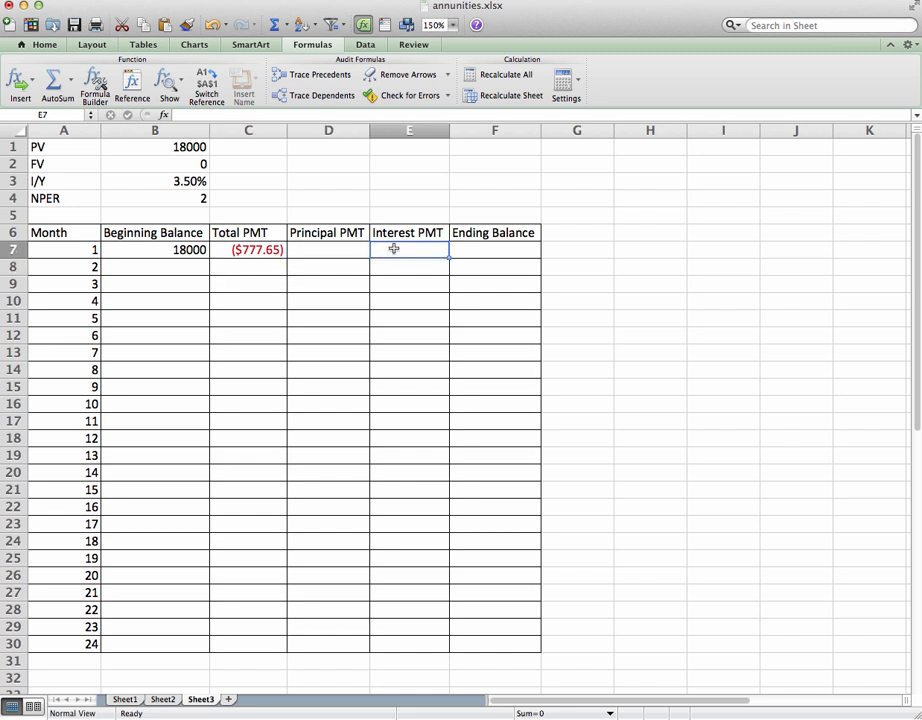
pyautogui.moveTo(388, 252)
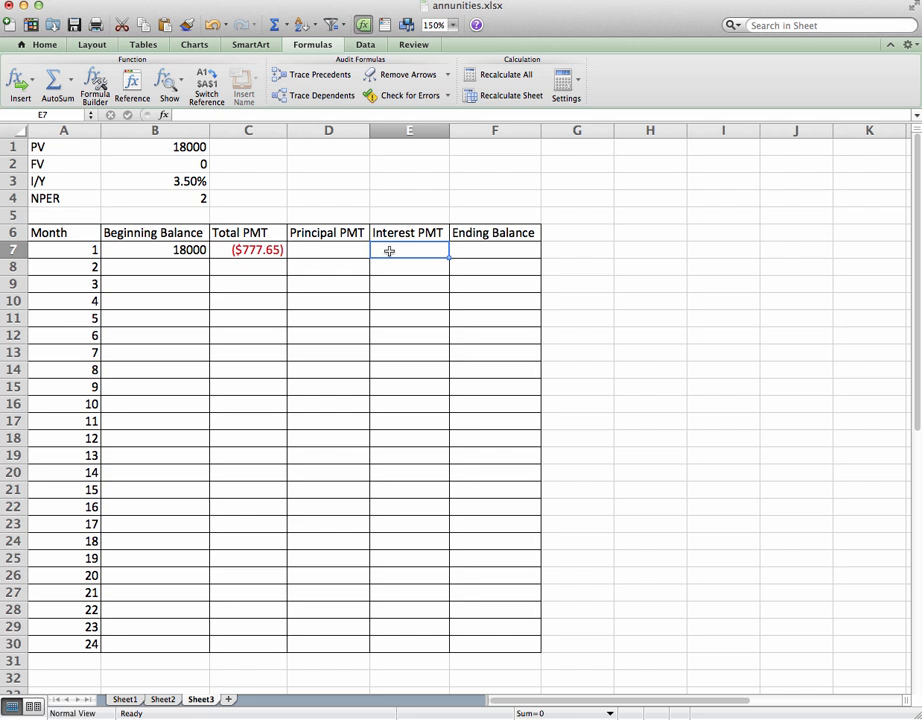
pyautogui.moveTo(384, 252)
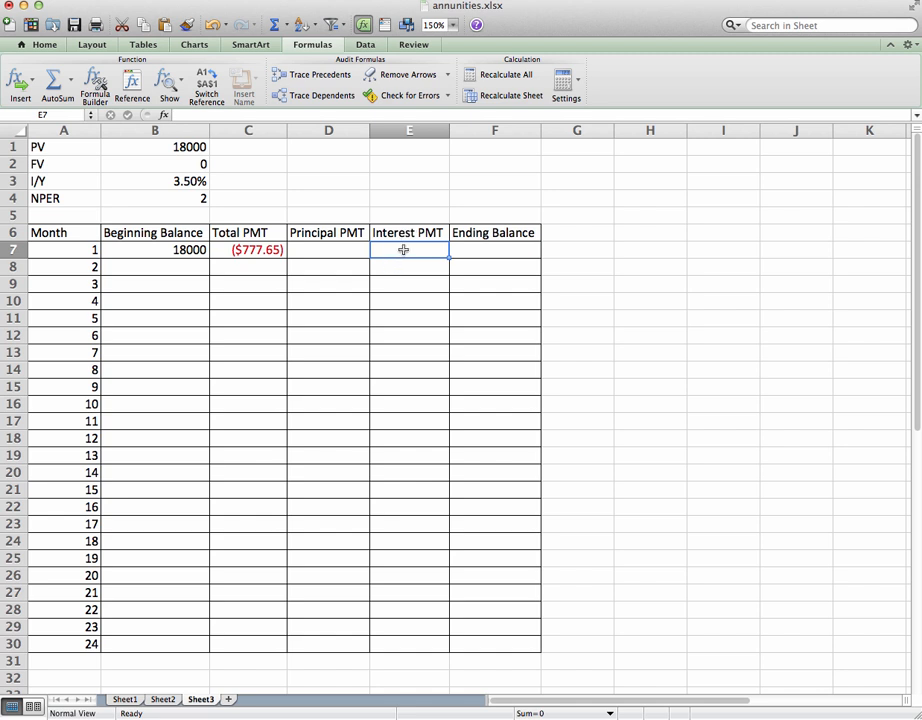
pyautogui.moveTo(400, 250)
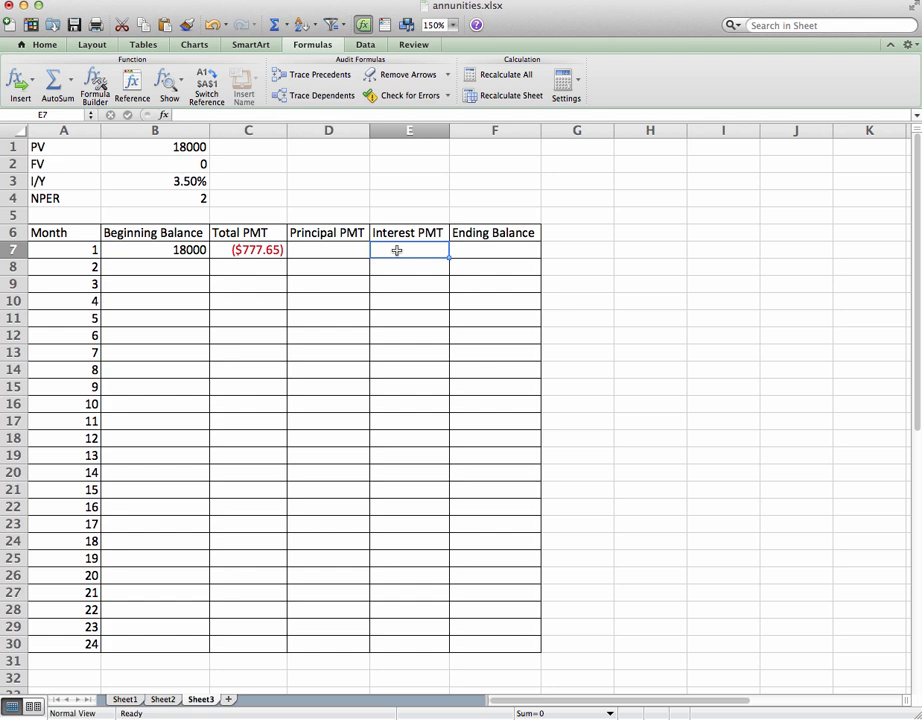
pyautogui.moveTo(380, 250)
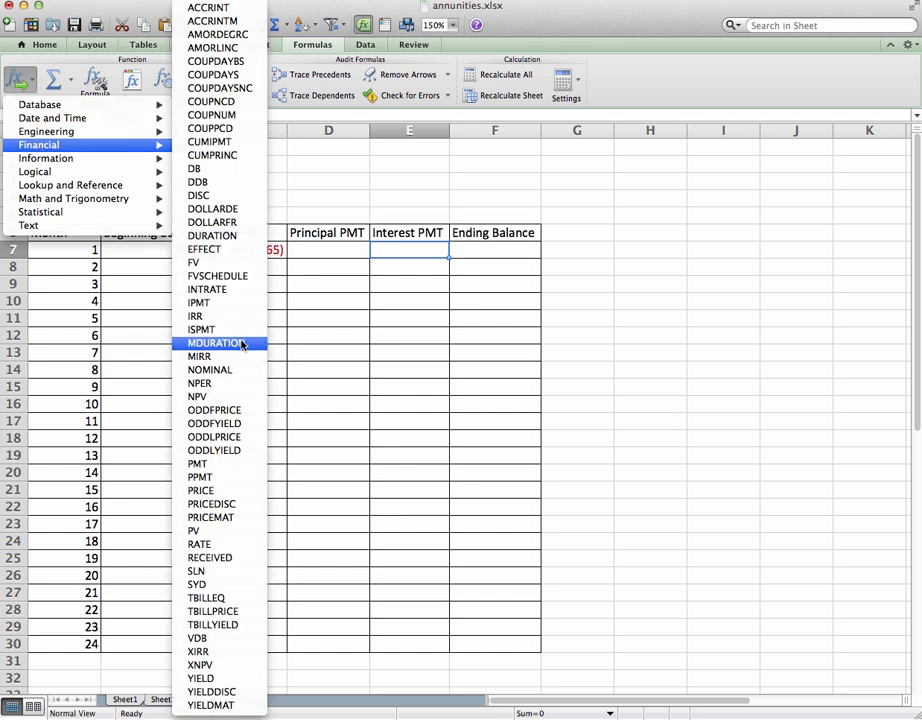
pyautogui.moveTo(198, 302)
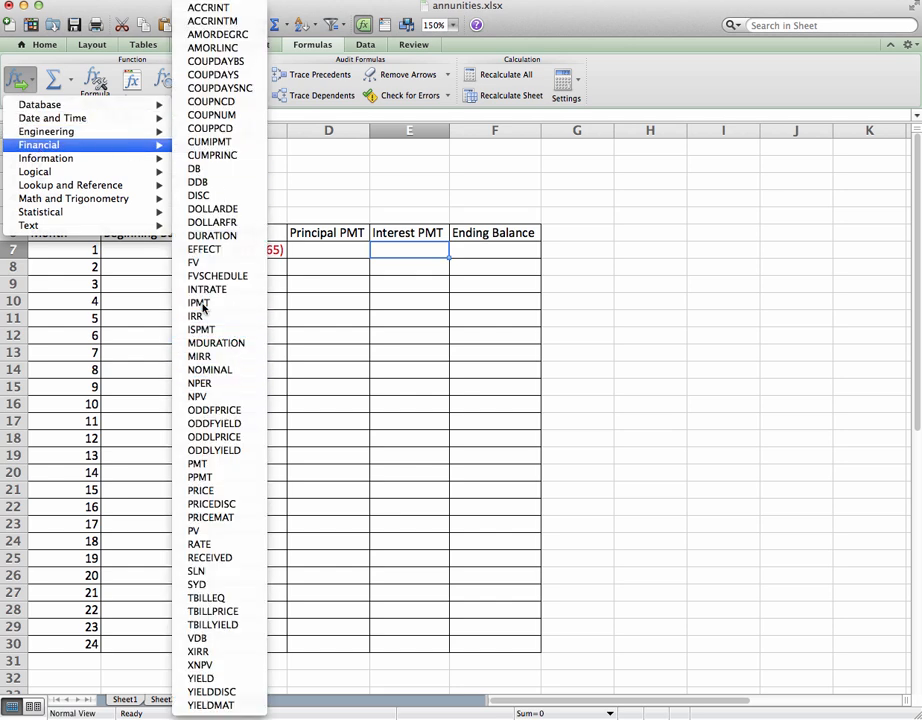
# - Insert IPMT into E7 with rate B3/12
pyautogui.click(200, 304)
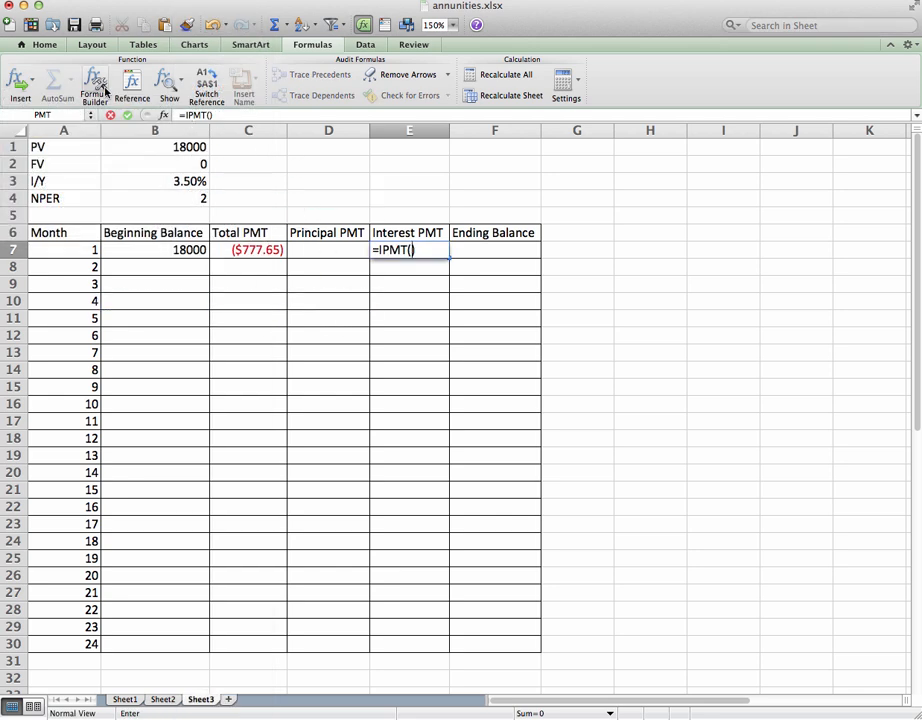
pyautogui.click(92, 84)
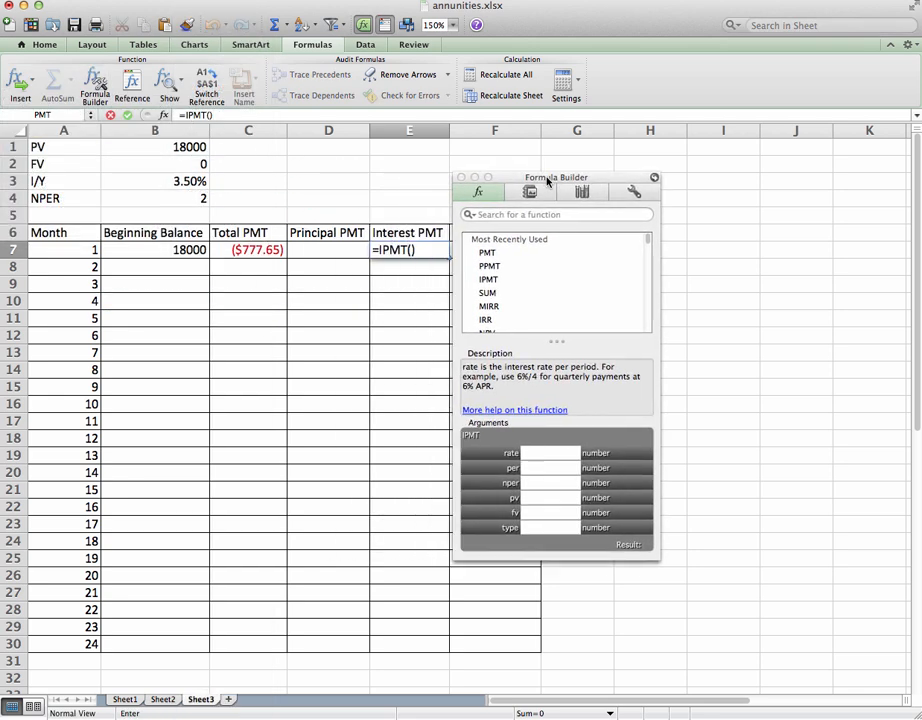
pyautogui.click(156, 216)
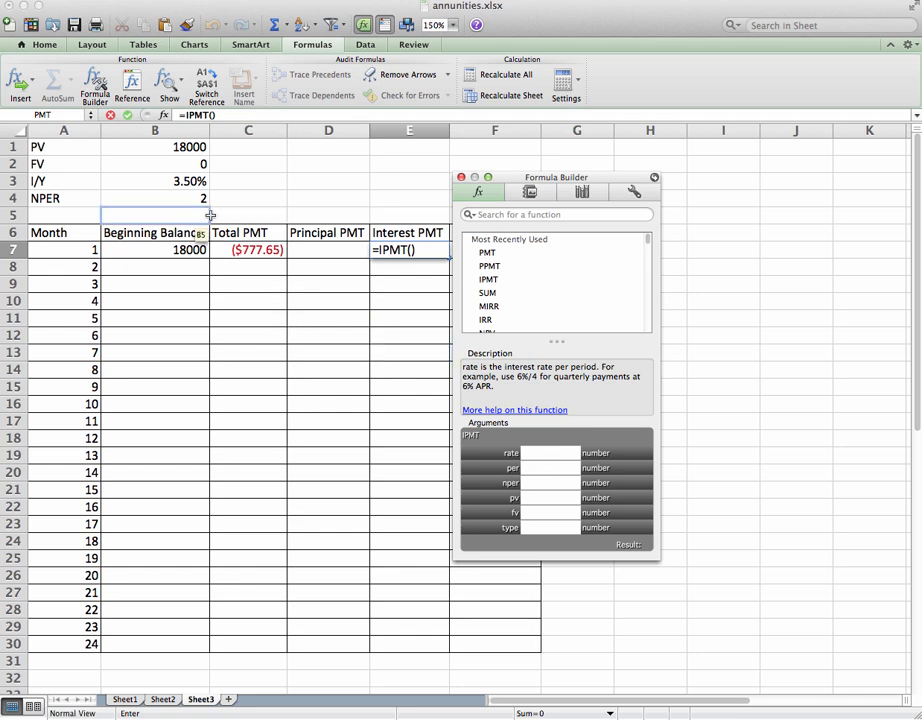
pyautogui.click(156, 180)
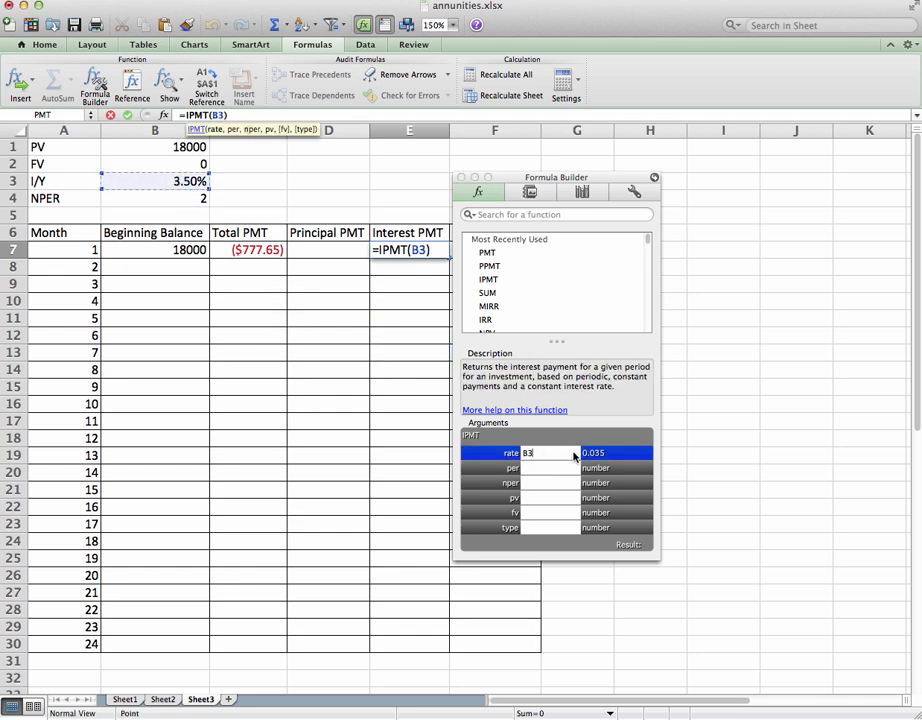
pyautogui.write('/12')
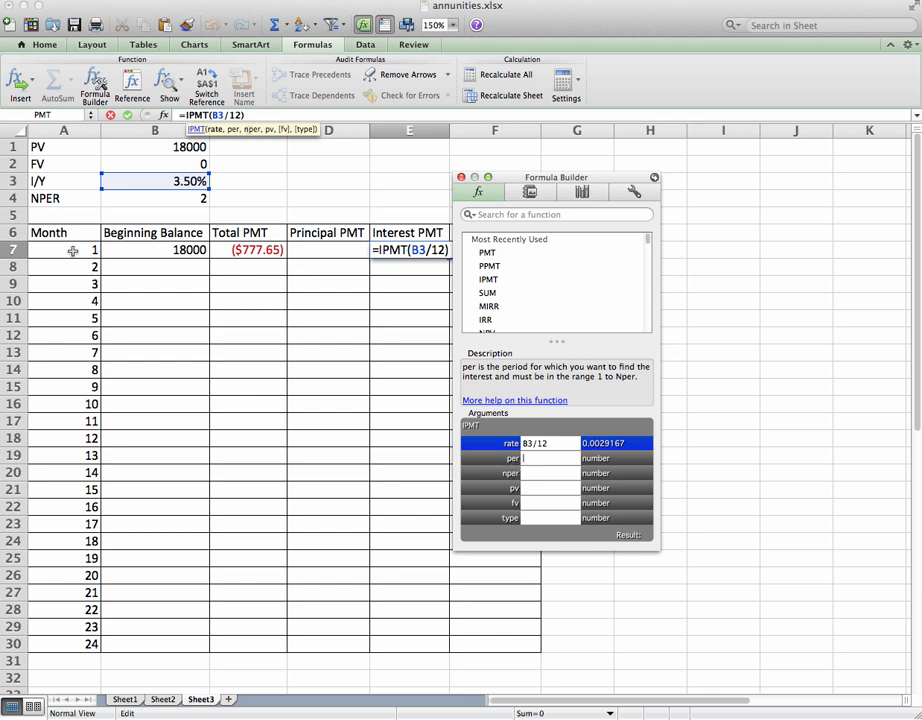
# - Complete IPMT with period A7, nper B4*12 and pv B1, giving month 1's interest
pyautogui.click(92, 248)
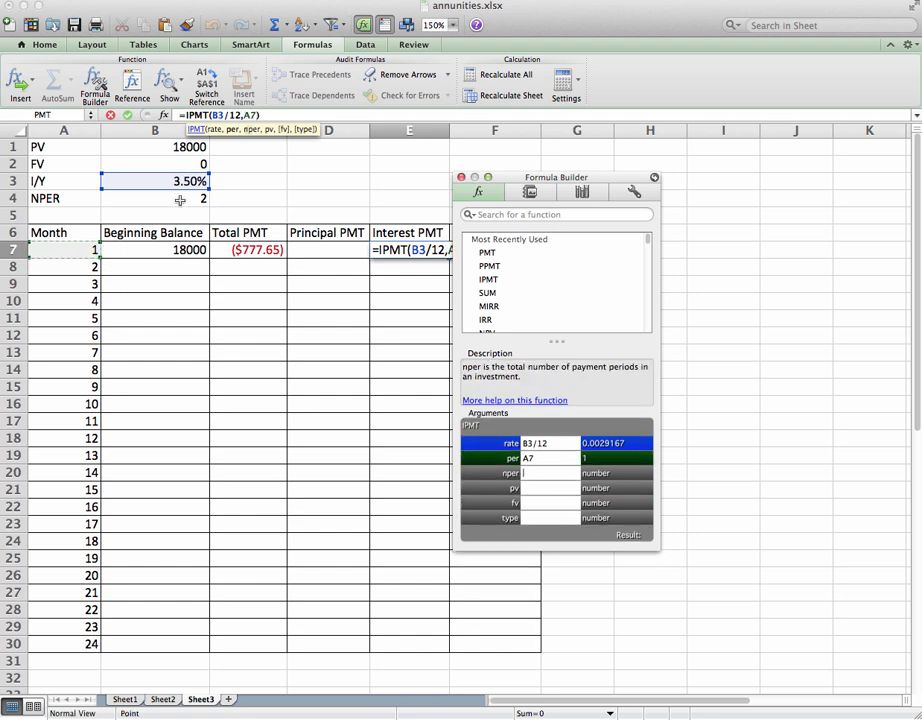
pyautogui.write('B4')
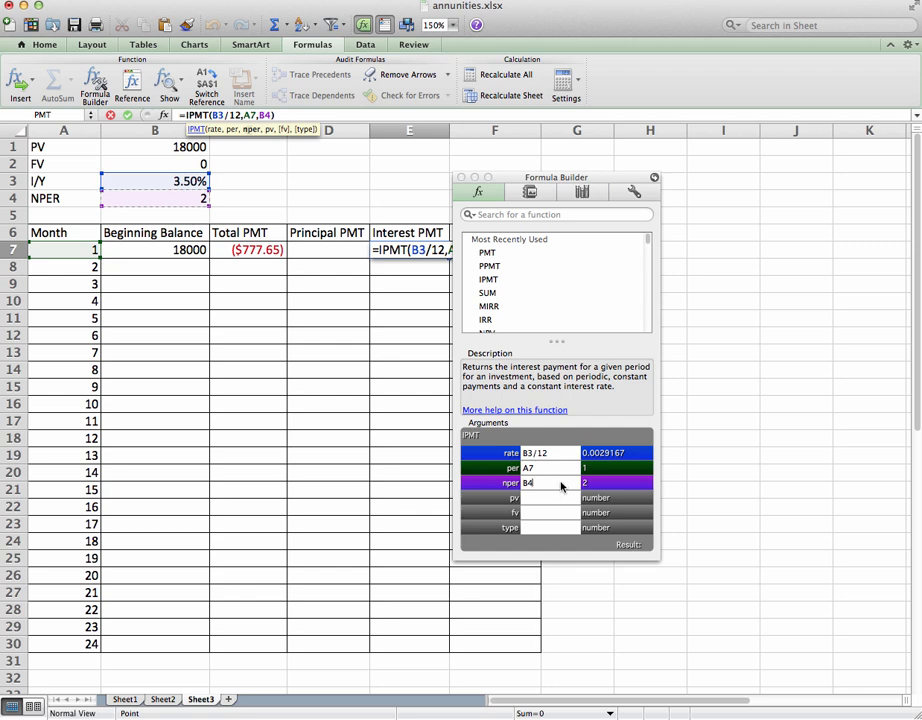
pyautogui.write('*12')
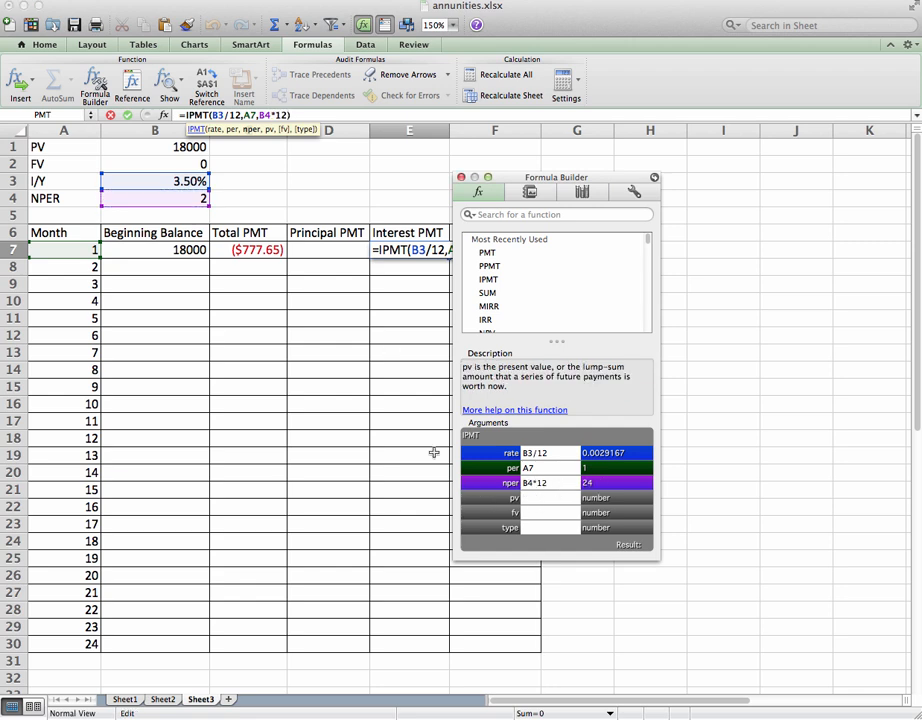
pyautogui.click(156, 148)
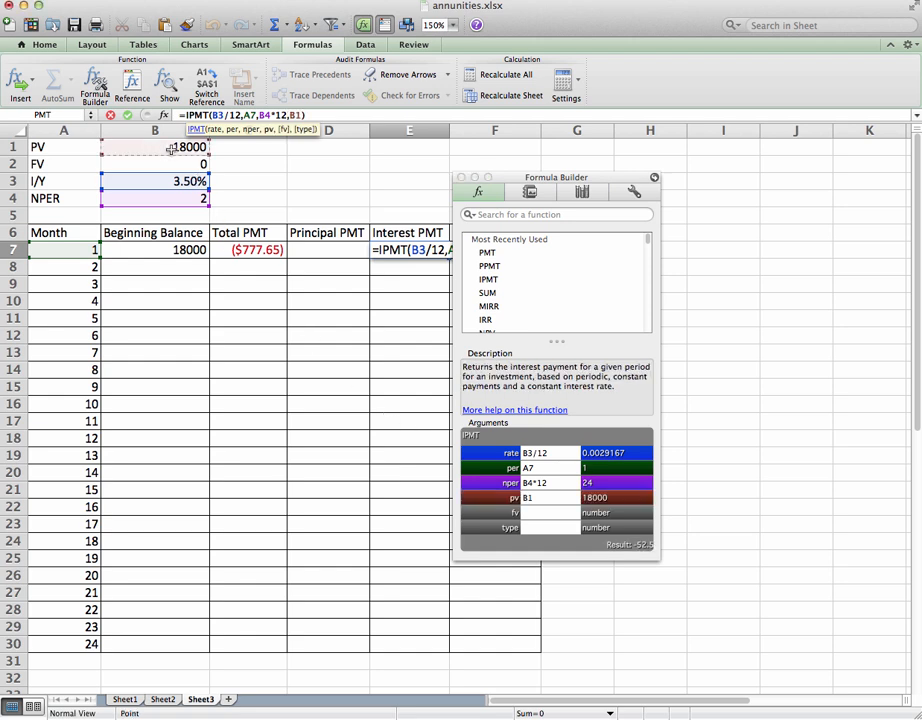
pyautogui.click(544, 512)
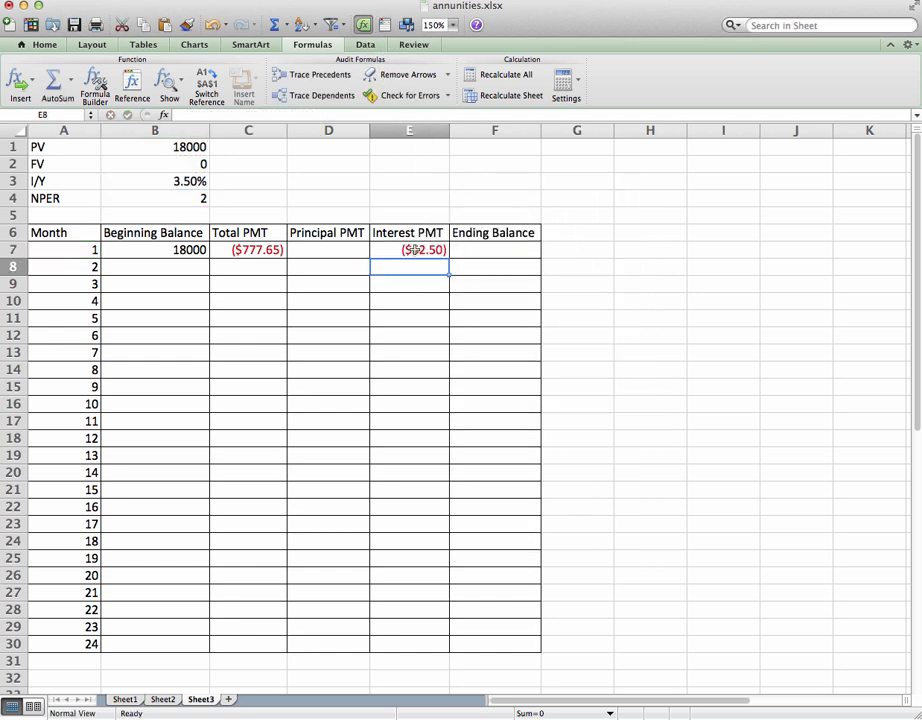
# - Make E7's interest formula input references absolute, e.g. $B$2
pyautogui.click(408, 248)
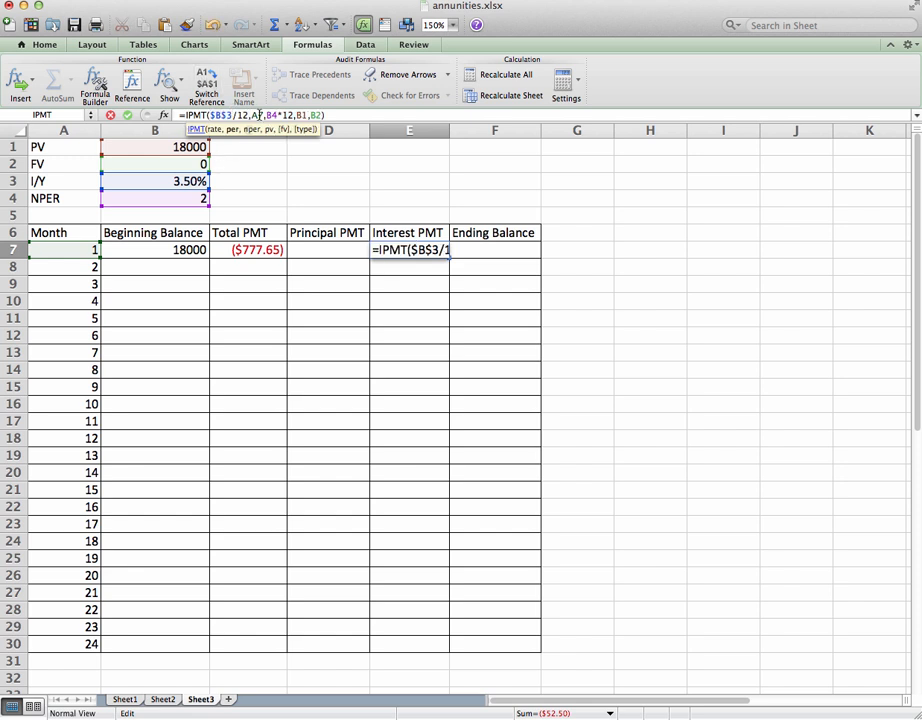
pyautogui.moveTo(136, 258)
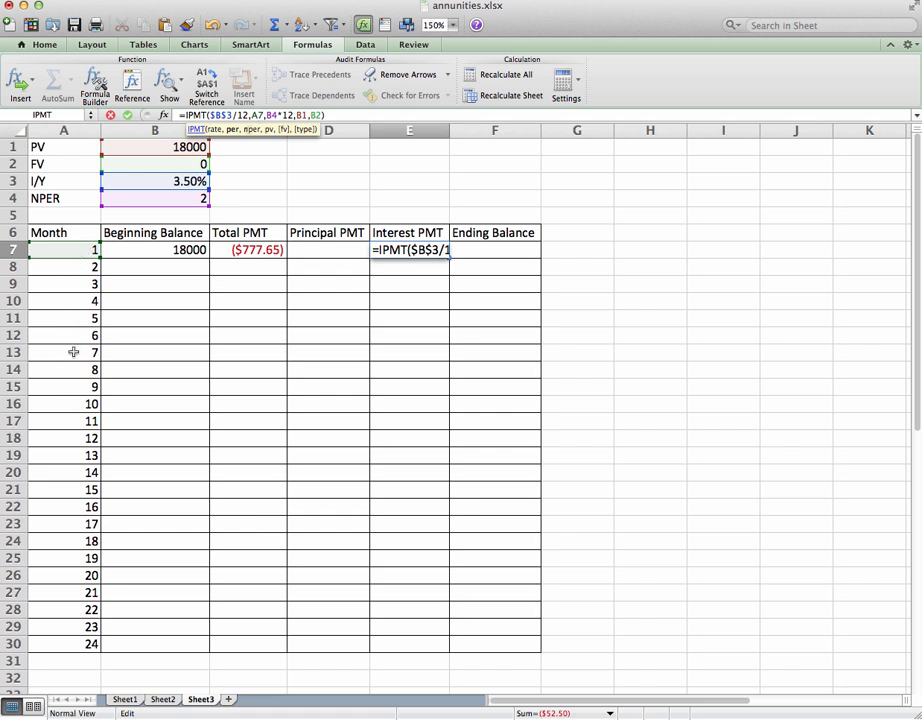
pyautogui.moveTo(144, 242)
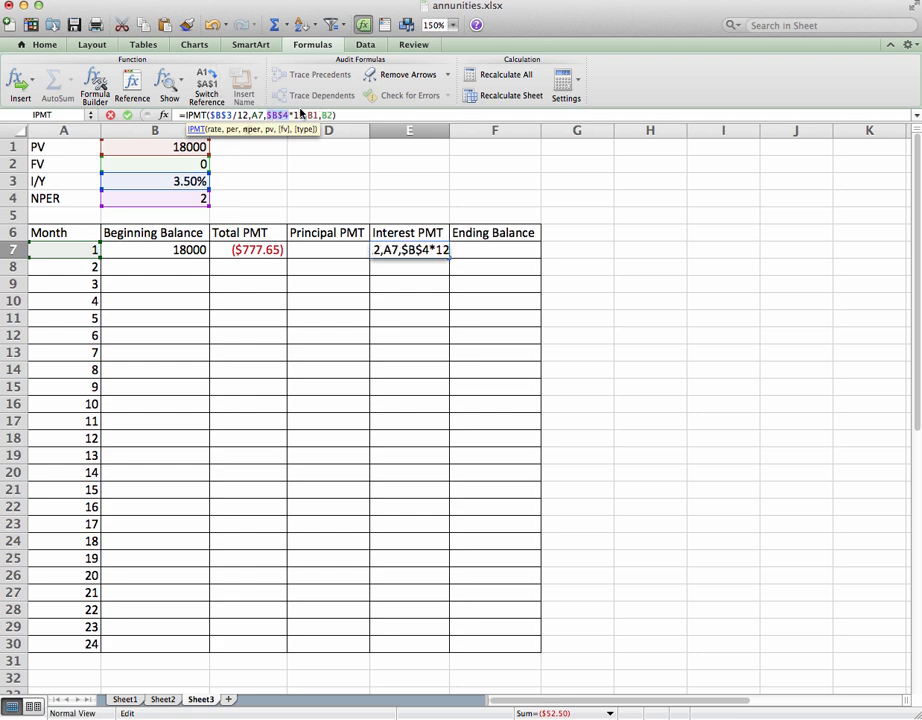
pyautogui.write('2')
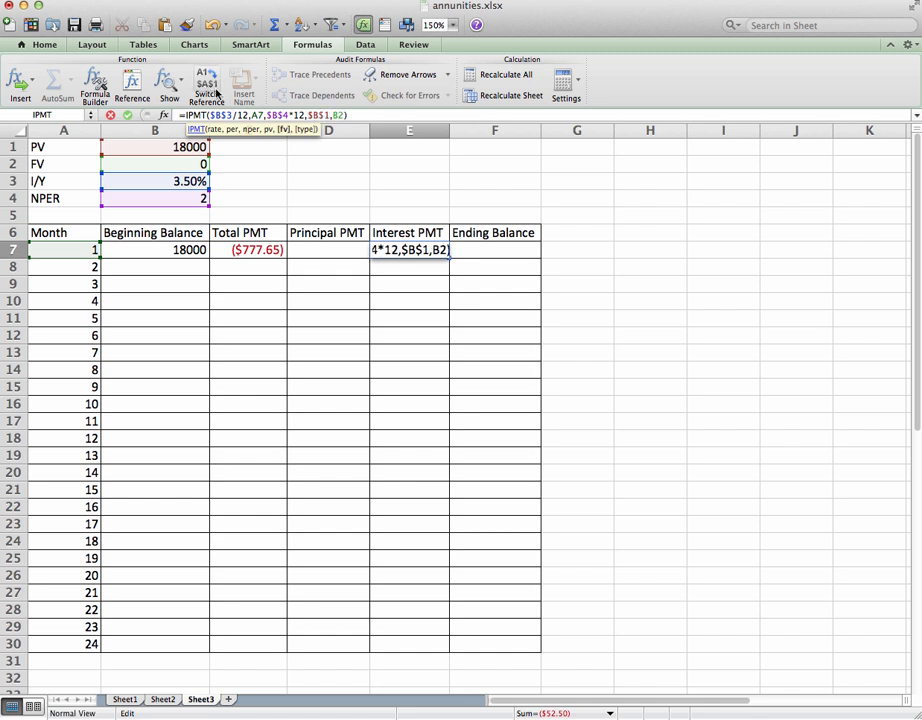
pyautogui.write('$B$2')
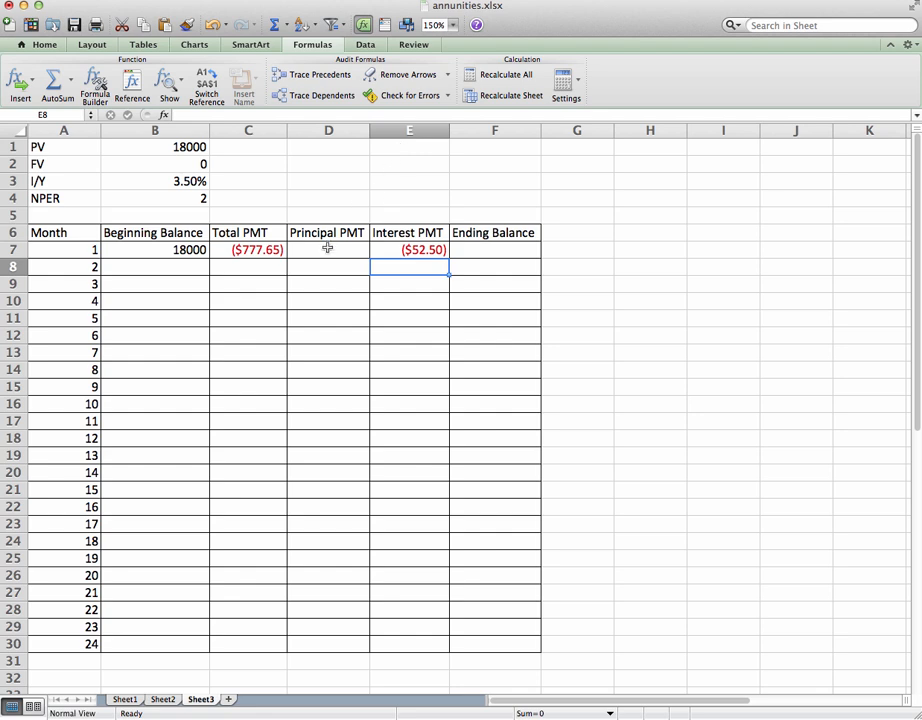
# - Start a PPMT formula in the Principal PMT cell D7
pyautogui.click(328, 248)
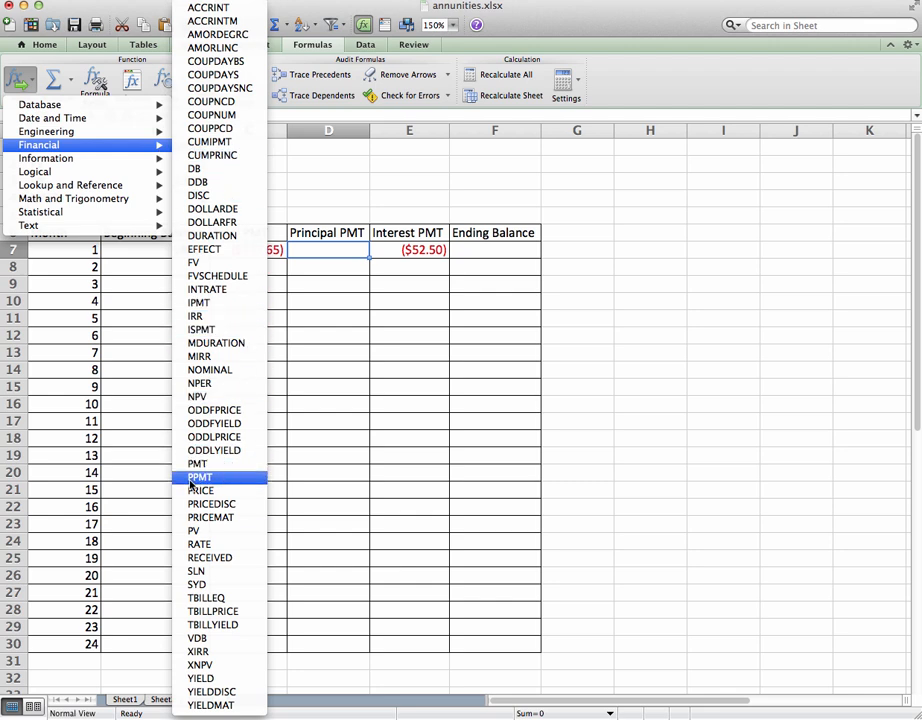
pyautogui.click(200, 476)
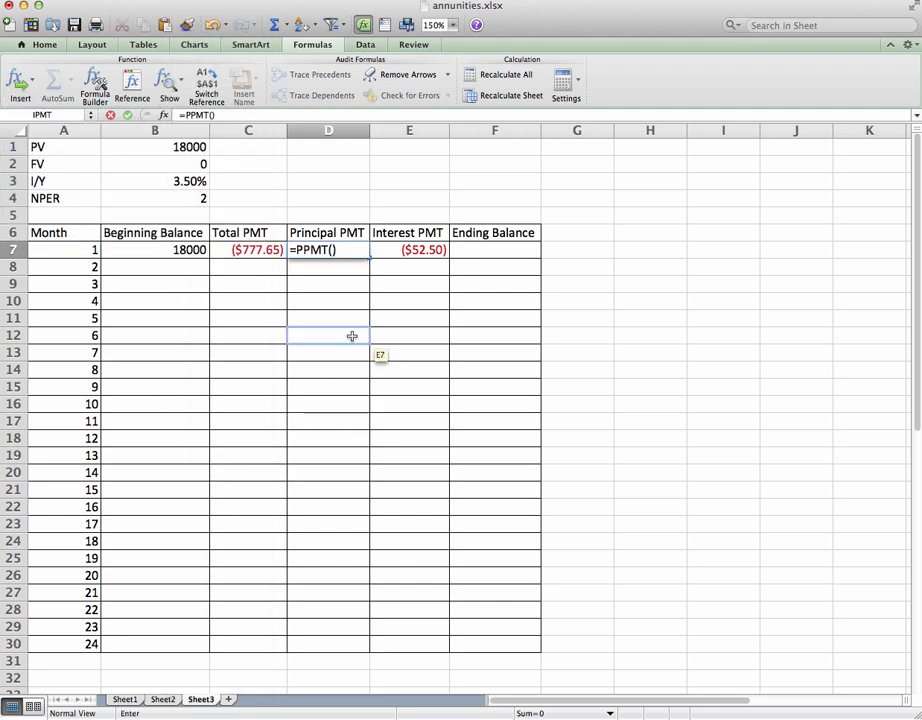
pyautogui.click(92, 84)
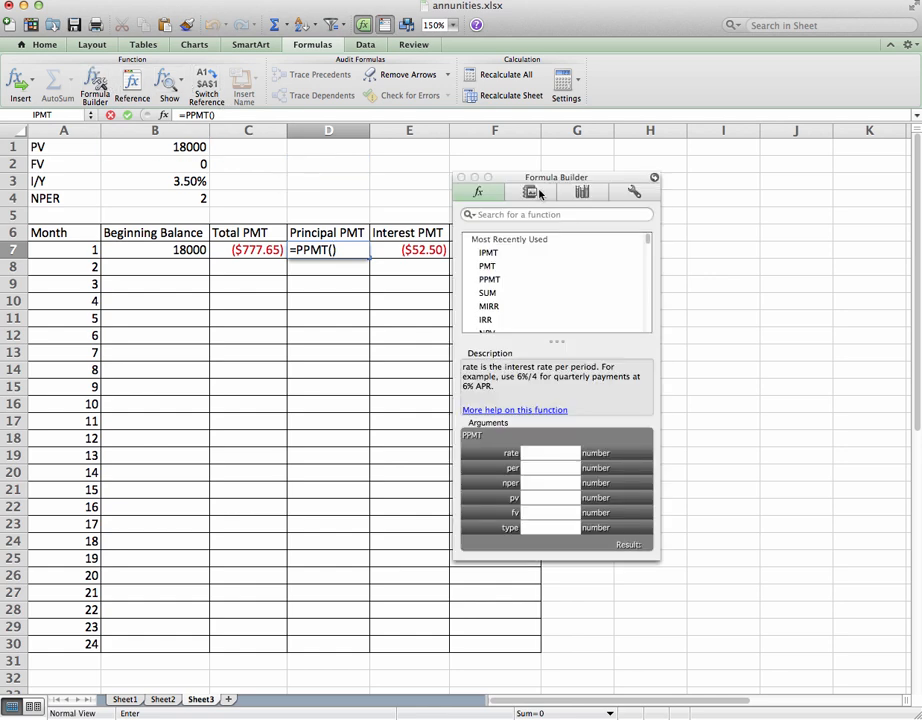
pyautogui.write('+G2')
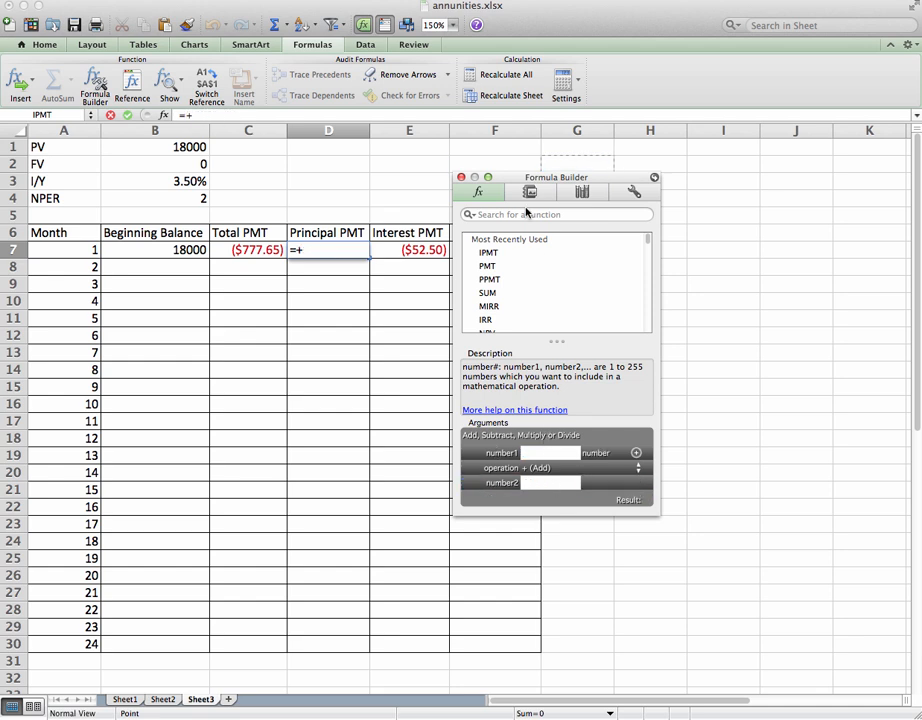
# - Abandon the unfinished D7 formula and dismiss the incomplete-formula warning
pyautogui.click(460, 176)
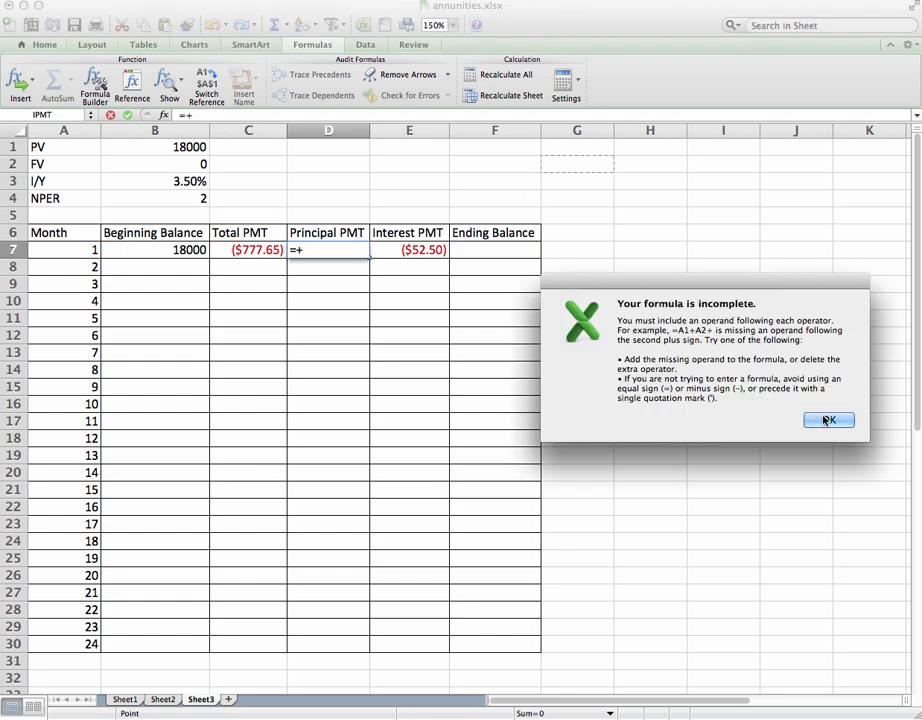
pyautogui.click(828, 420)
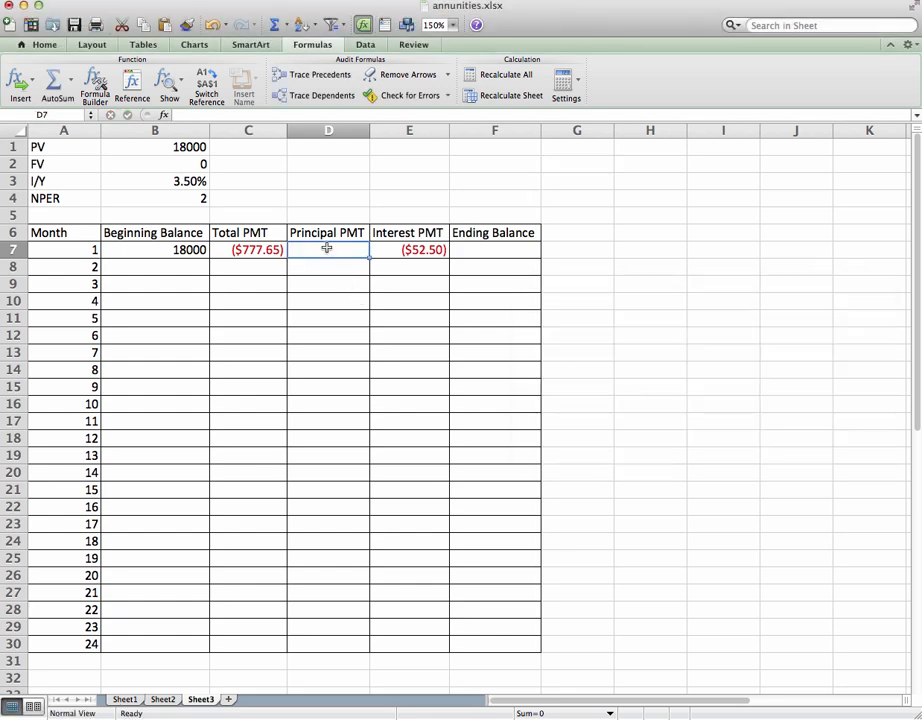
# - Begin PPMT in D7 with rate B3/12, period A7 and nper B4*12
pyautogui.click(20, 84)
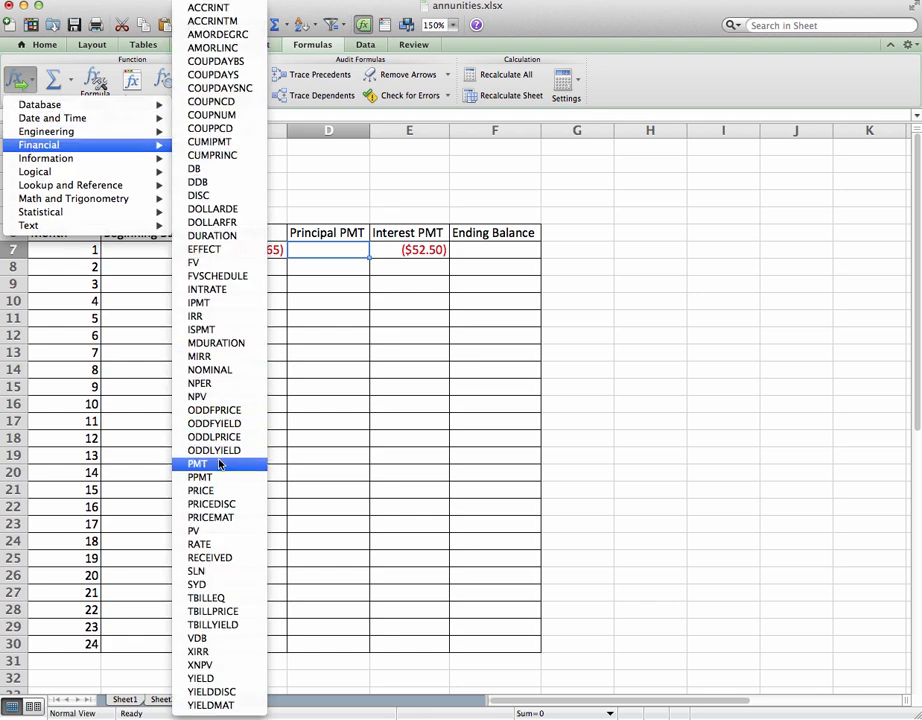
pyautogui.click(196, 464)
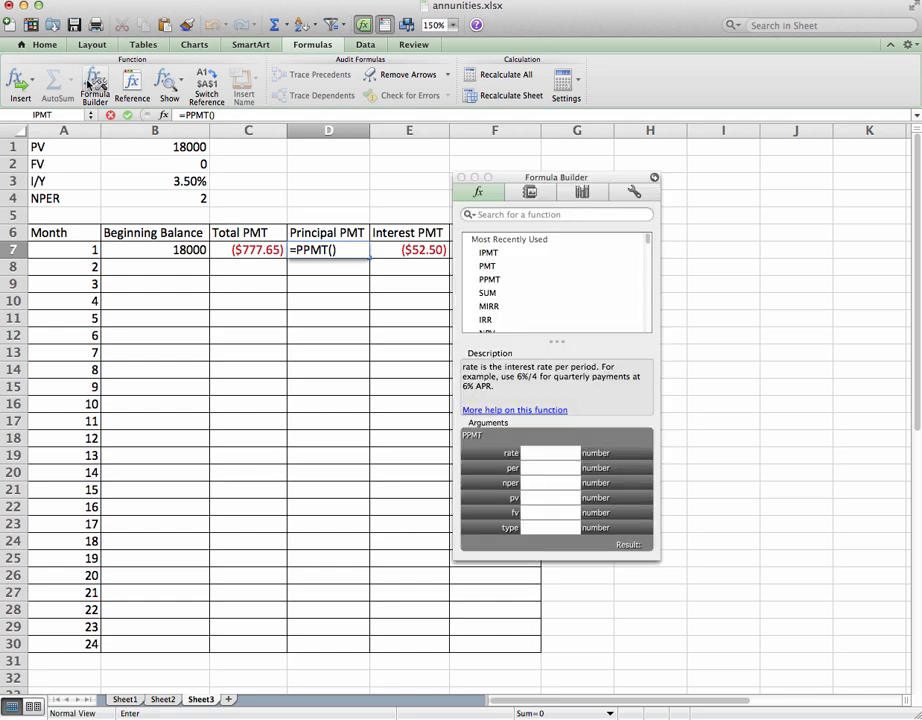
pyautogui.moveTo(556, 176); pyautogui.dragTo(514, 184)
pyautogui.write('B3/')
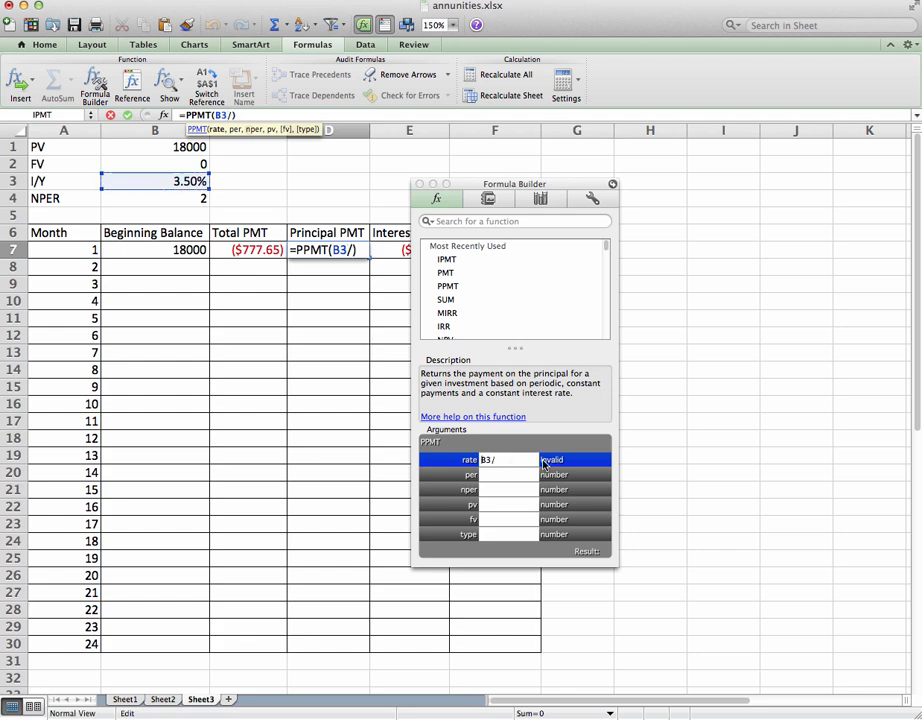
pyautogui.write('12')
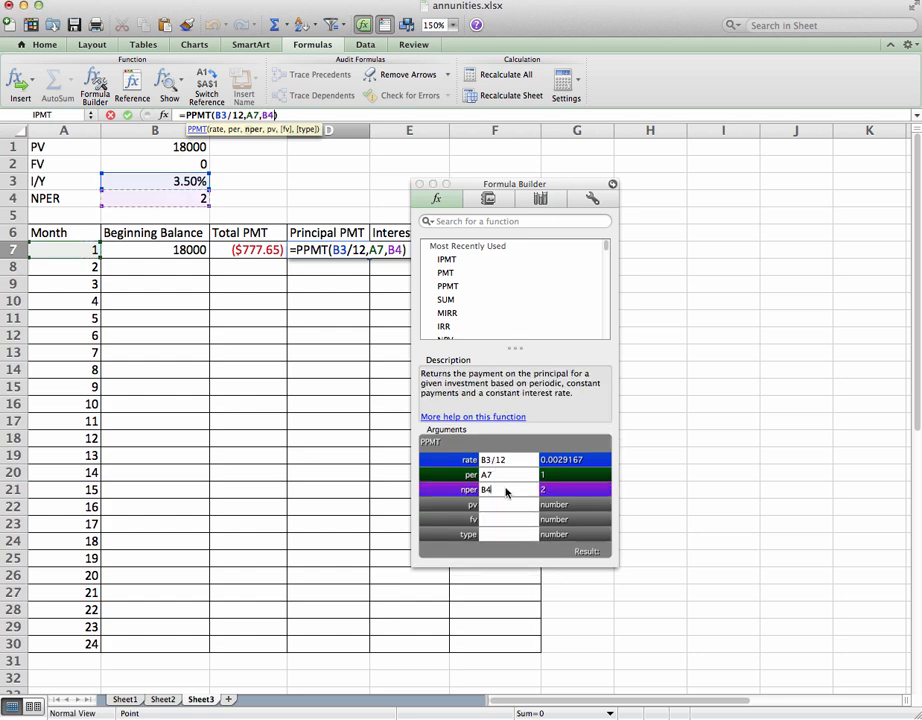
pyautogui.write('*12')
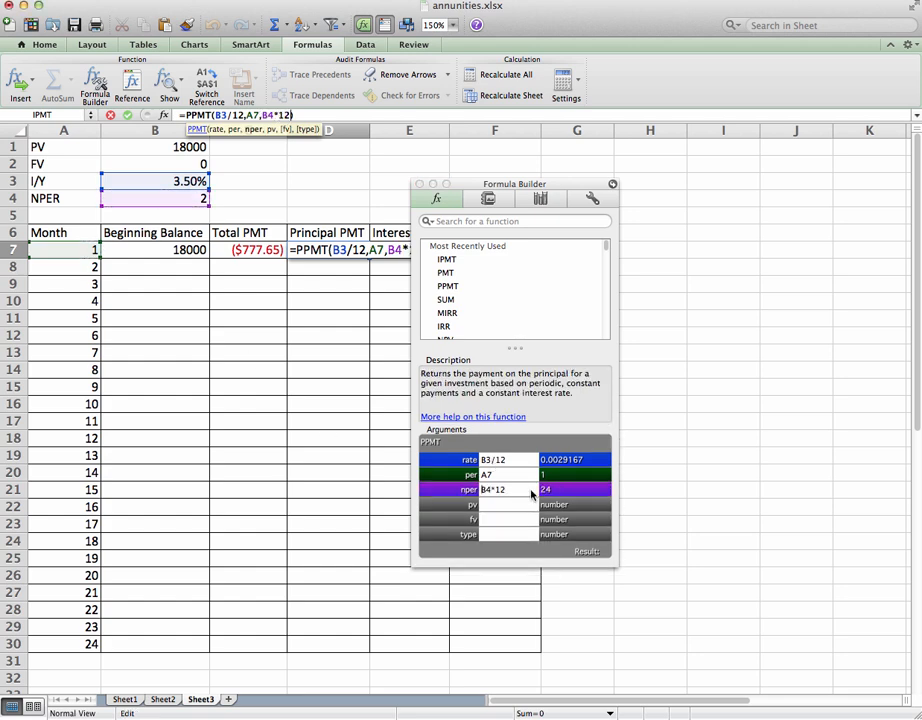
pyautogui.click(508, 494)
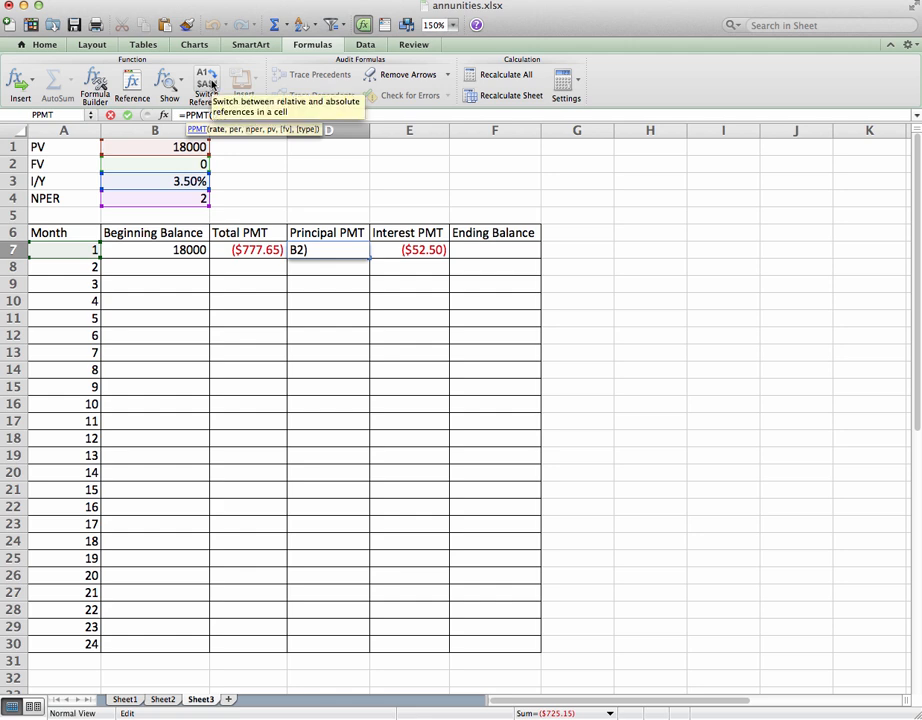
# - Finish D7's PPMT with absolute $B$1 and $B$2 references, giving ($725.15)
pyautogui.click(204, 84)
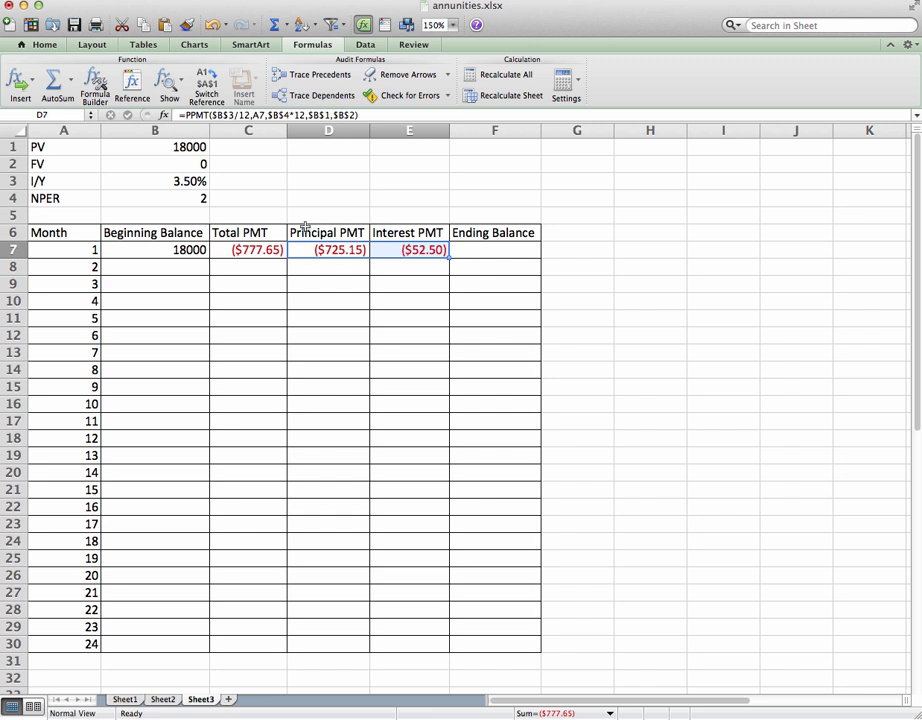
pyautogui.moveTo(528, 616)
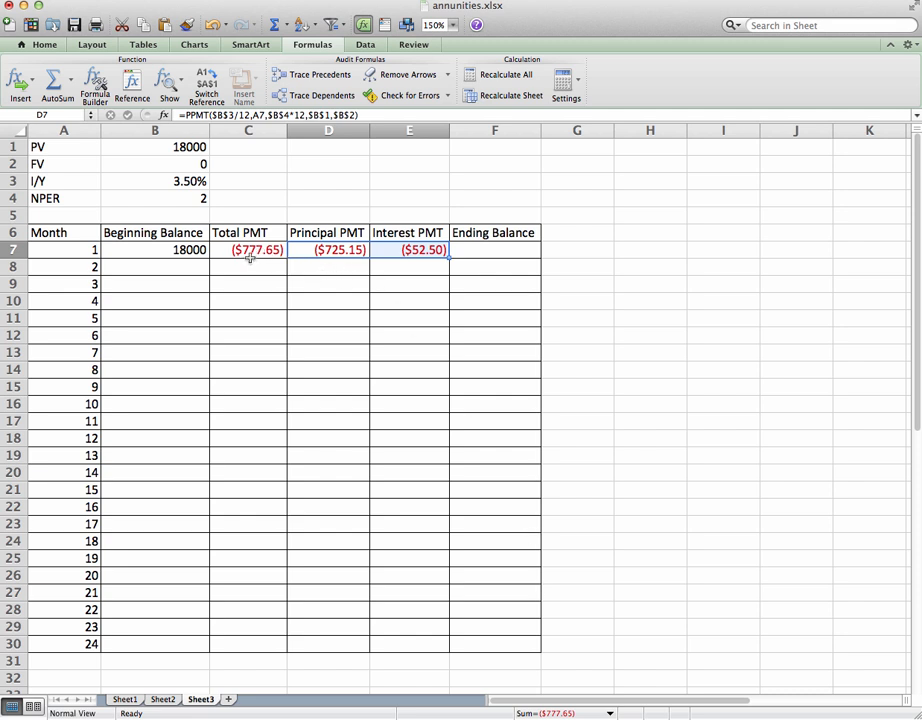
pyautogui.moveTo(454, 250)
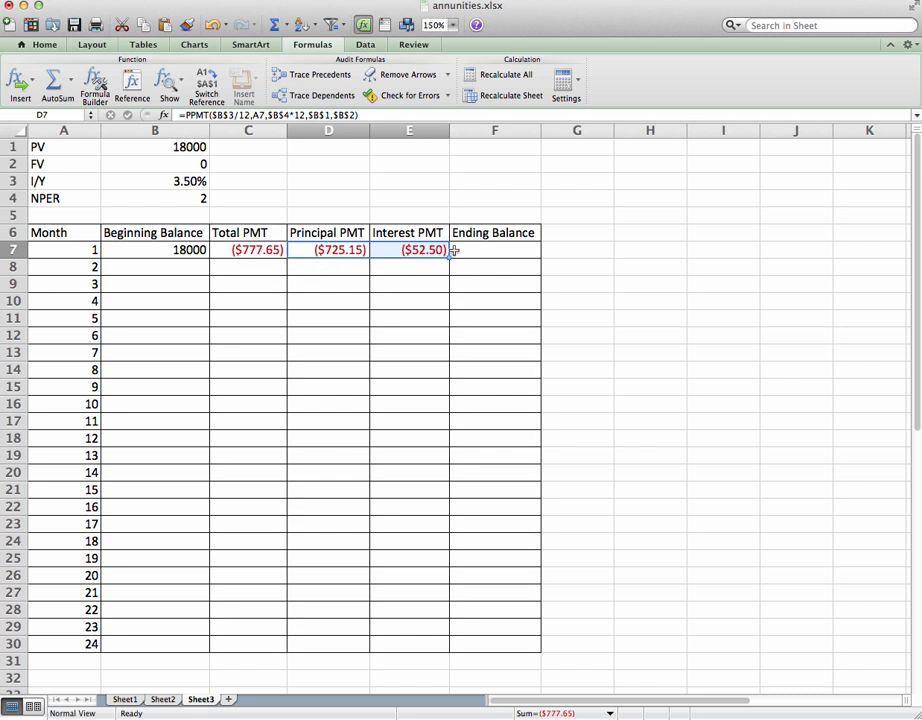
# - Make F7 month 1's ending balance =B7+D7, showing $17,274.85
pyautogui.click(494, 248)
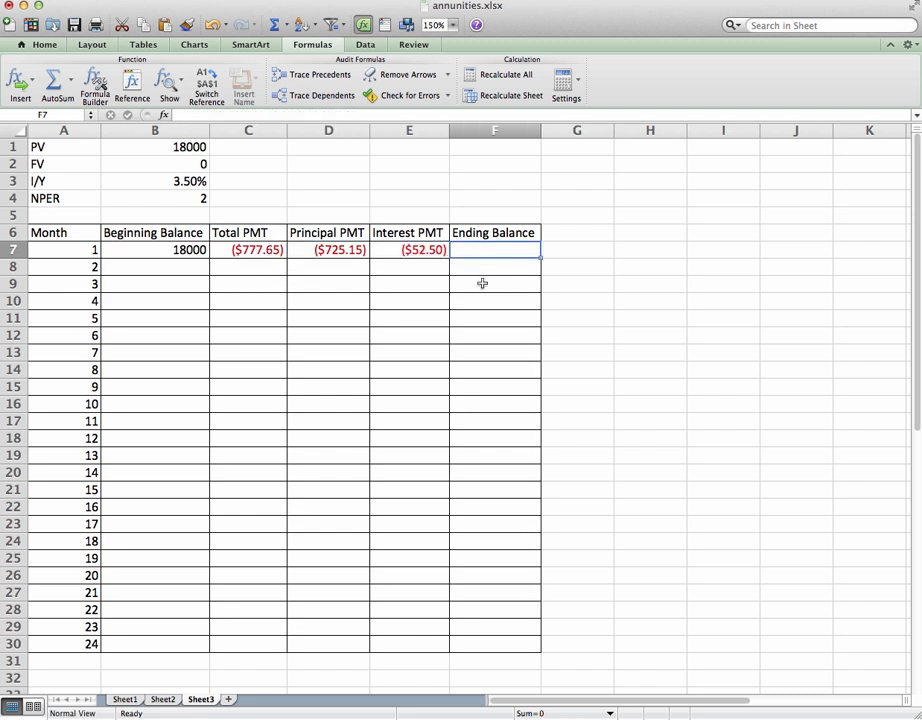
pyautogui.write('=')
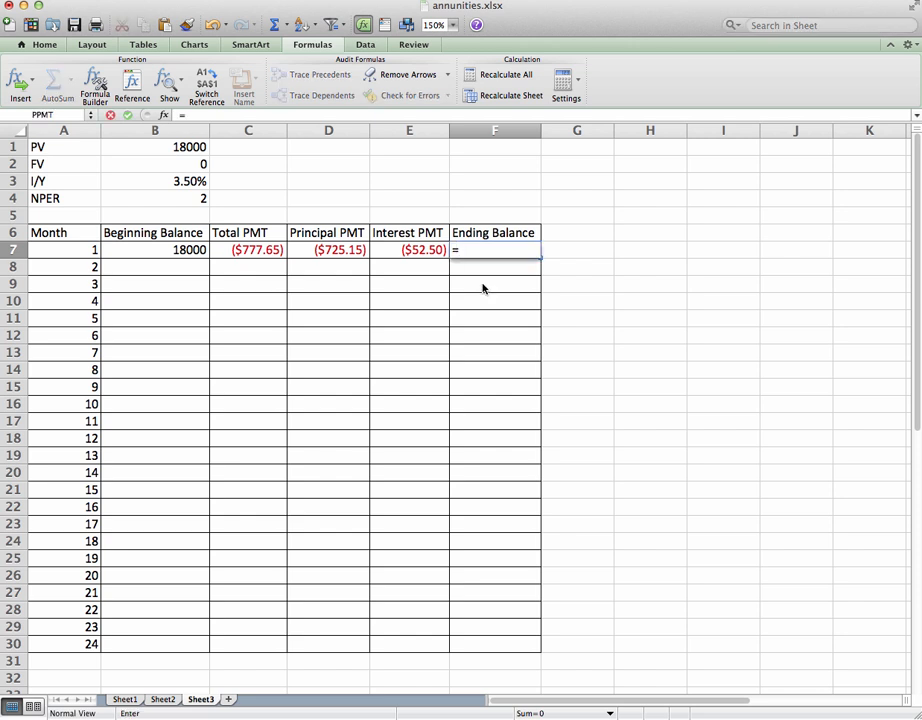
pyautogui.click(156, 248)
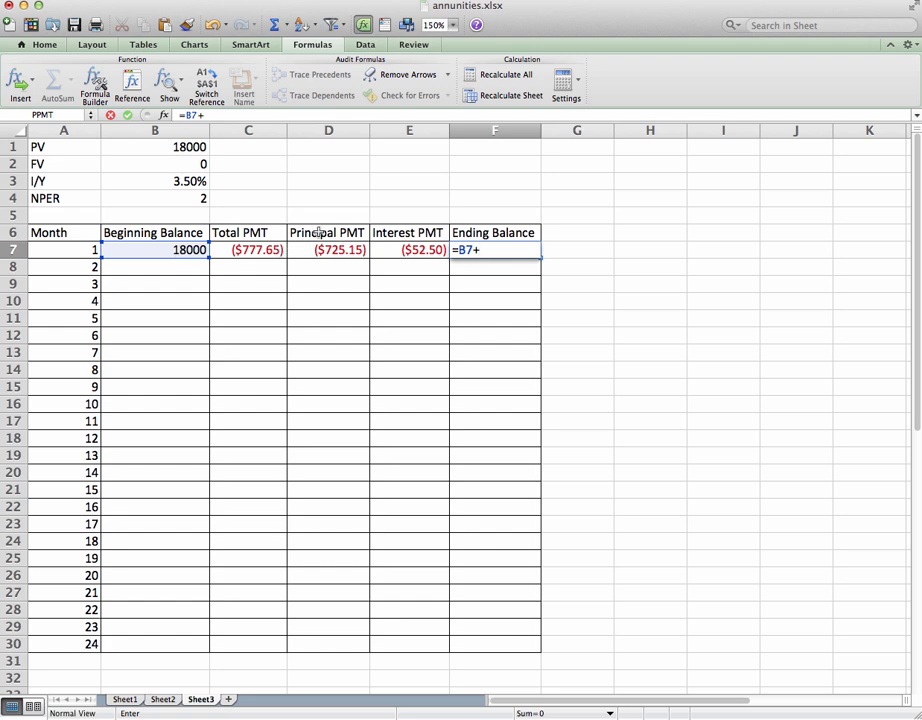
pyautogui.click(328, 250)
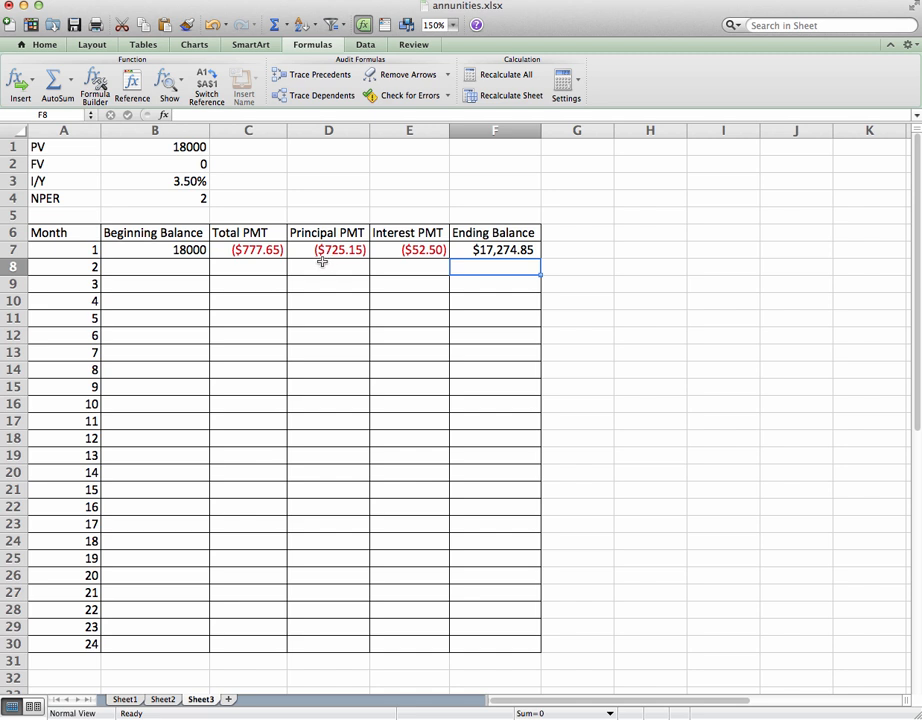
pyautogui.moveTo(170, 268)
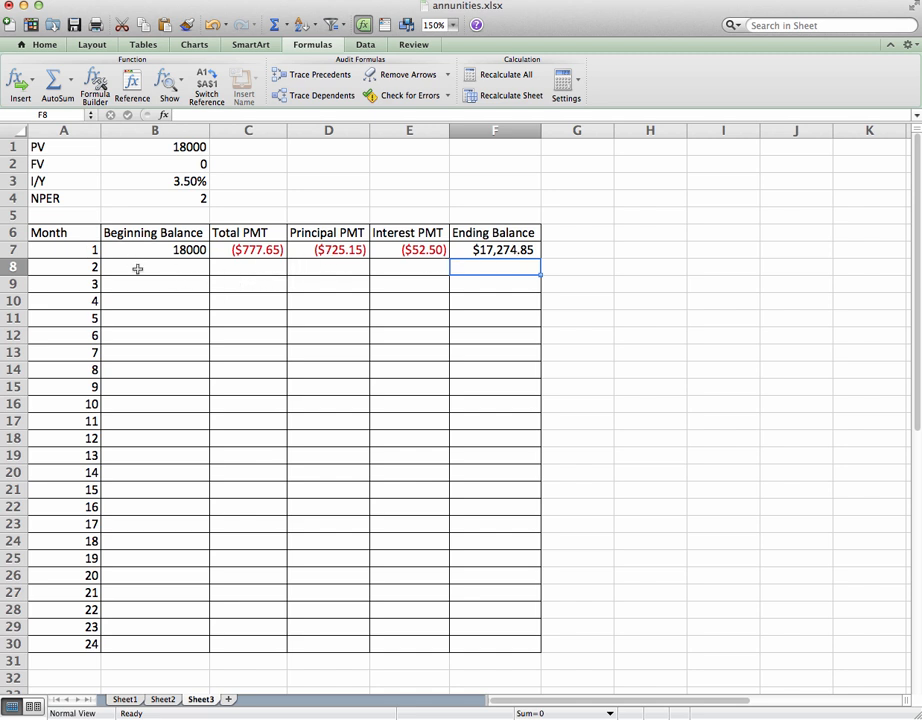
# - Link month 2's beginning balance B8 to F7
pyautogui.write('=')
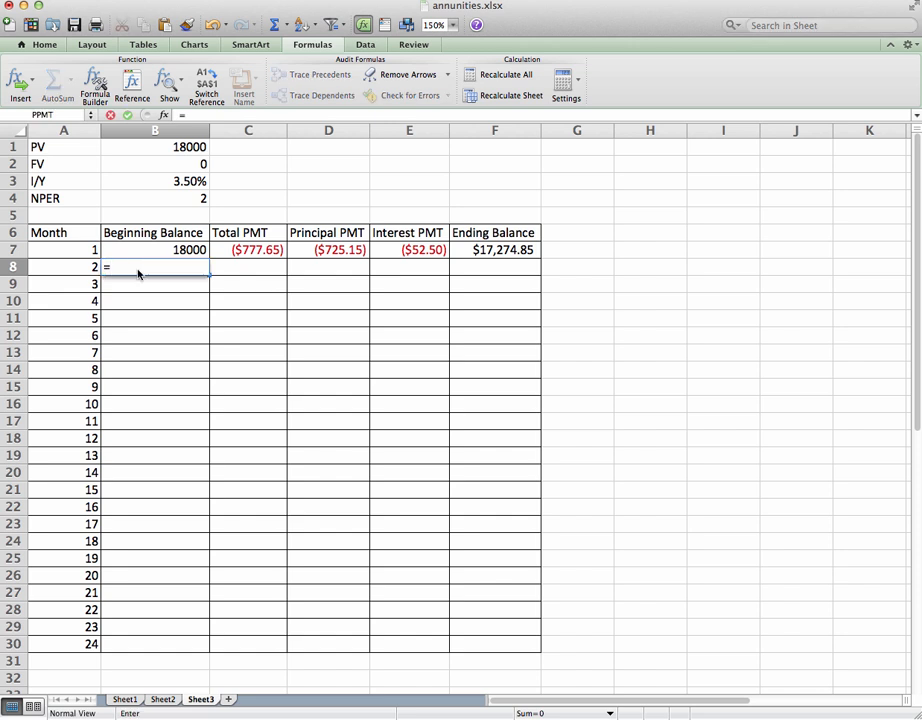
pyautogui.click(494, 250)
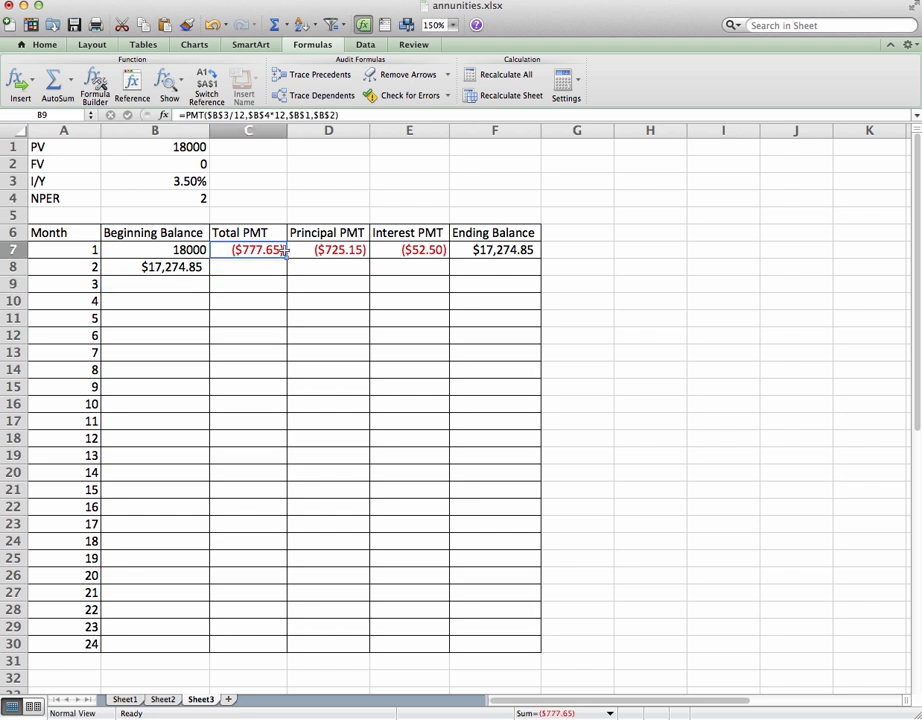
# - Fill month 1's payment, principal, interest and ending balance formulas down into row 8
pyautogui.moveTo(248, 250); pyautogui.dragTo(494, 250)
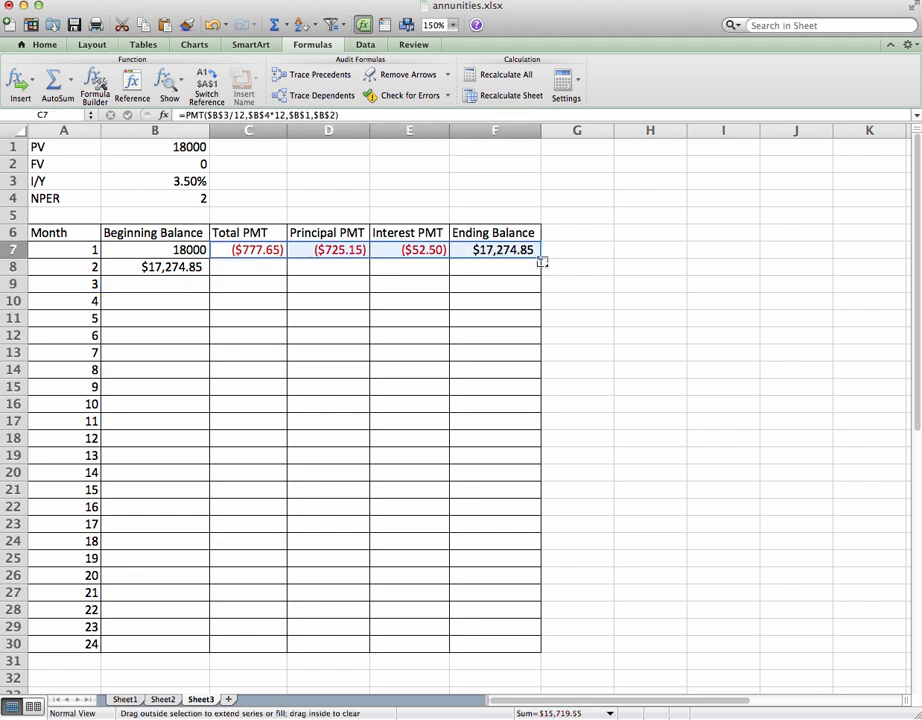
pyautogui.moveTo(540, 248); pyautogui.dragTo(540, 268)
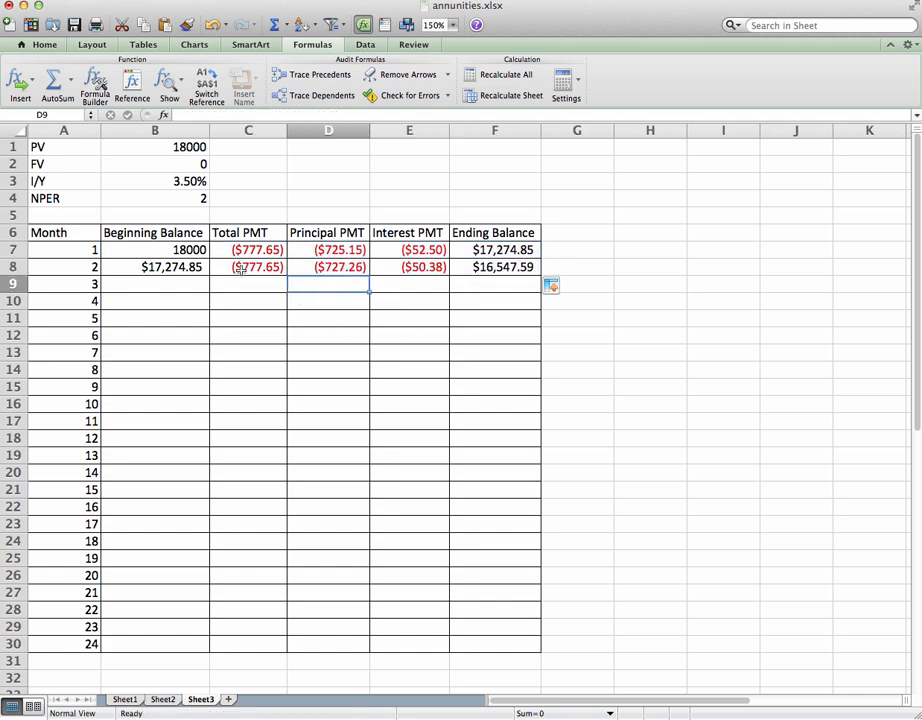
pyautogui.moveTo(242, 382)
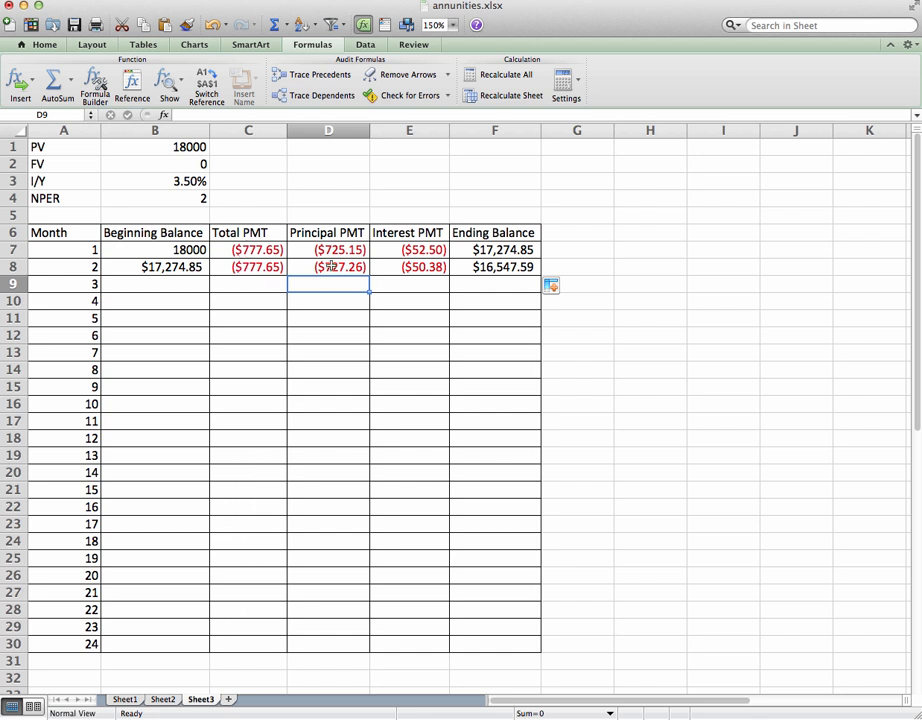
pyautogui.moveTo(356, 268)
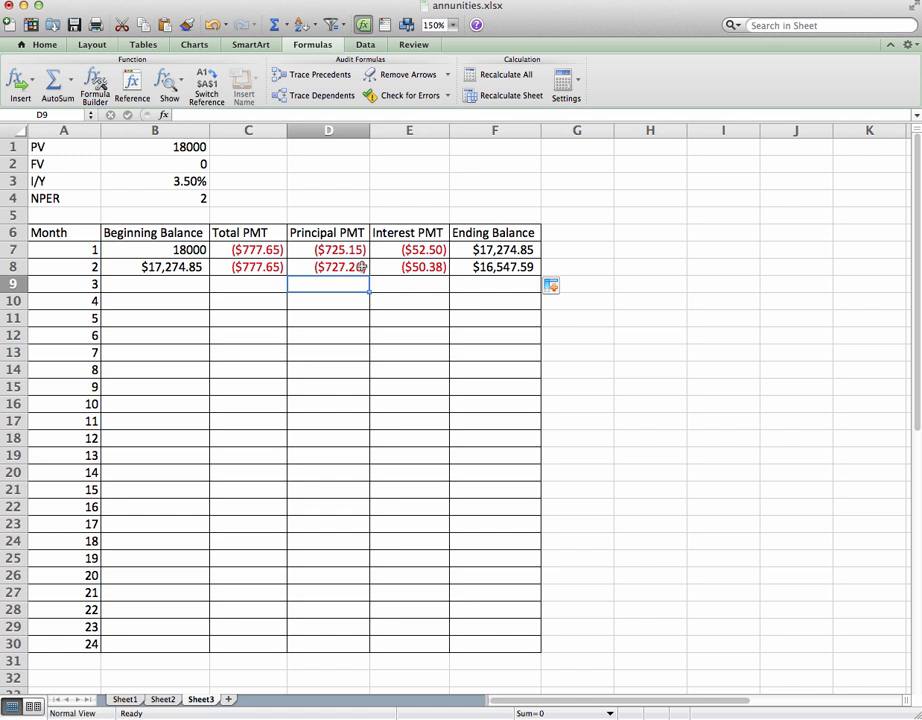
pyautogui.moveTo(304, 282)
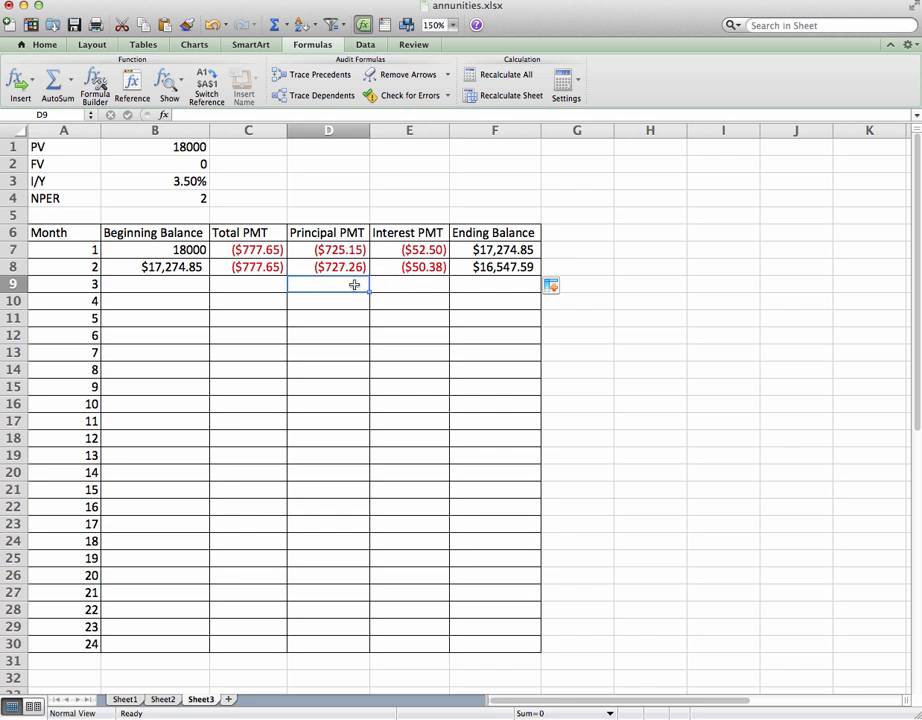
pyautogui.moveTo(398, 258)
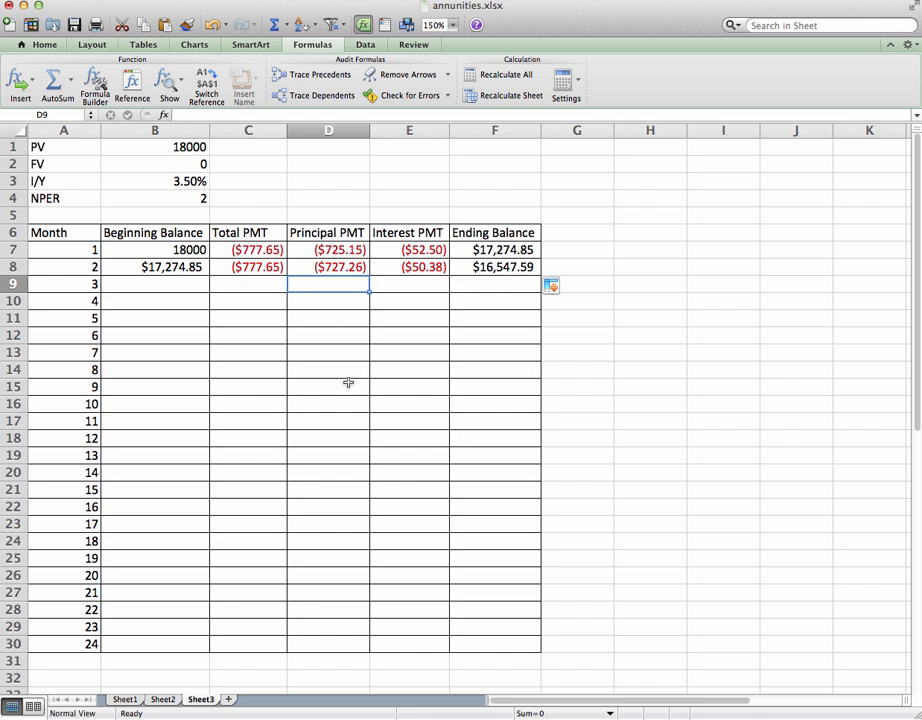
pyautogui.moveTo(482, 288)
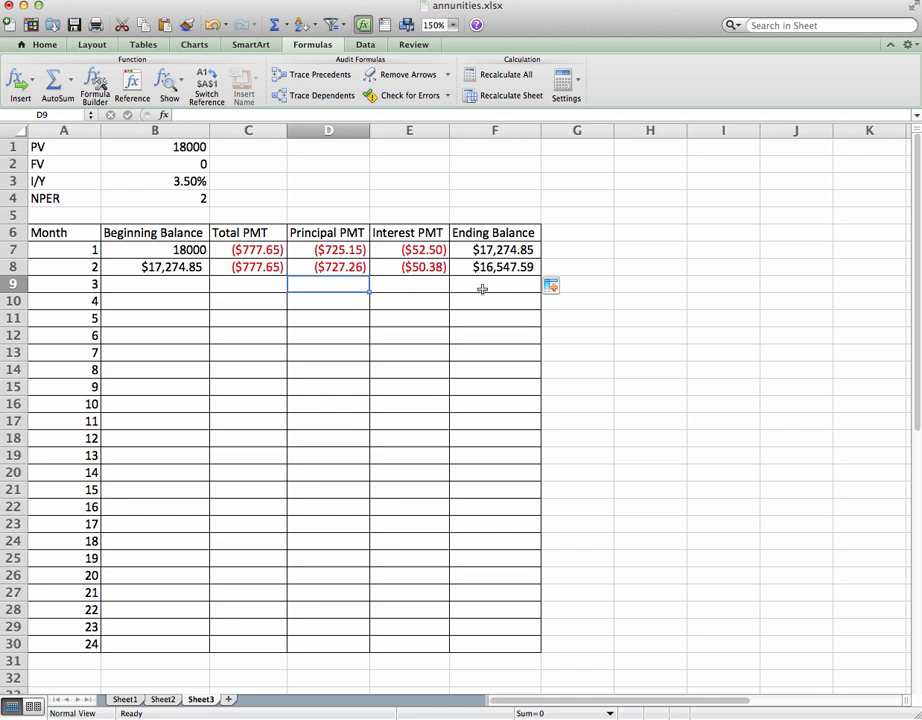
pyautogui.moveTo(408, 384)
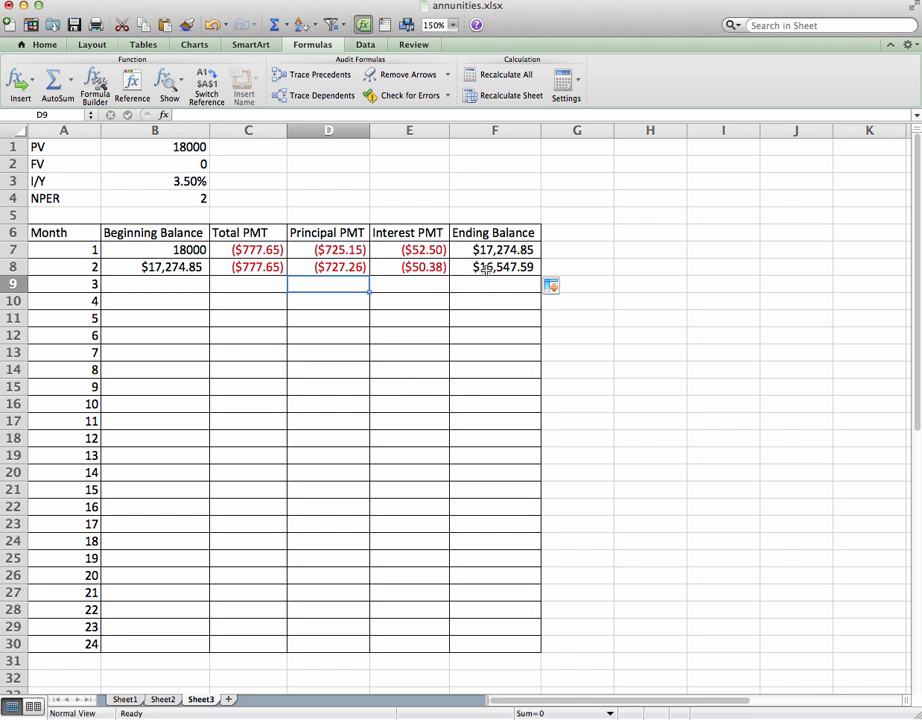
pyautogui.moveTo(230, 340)
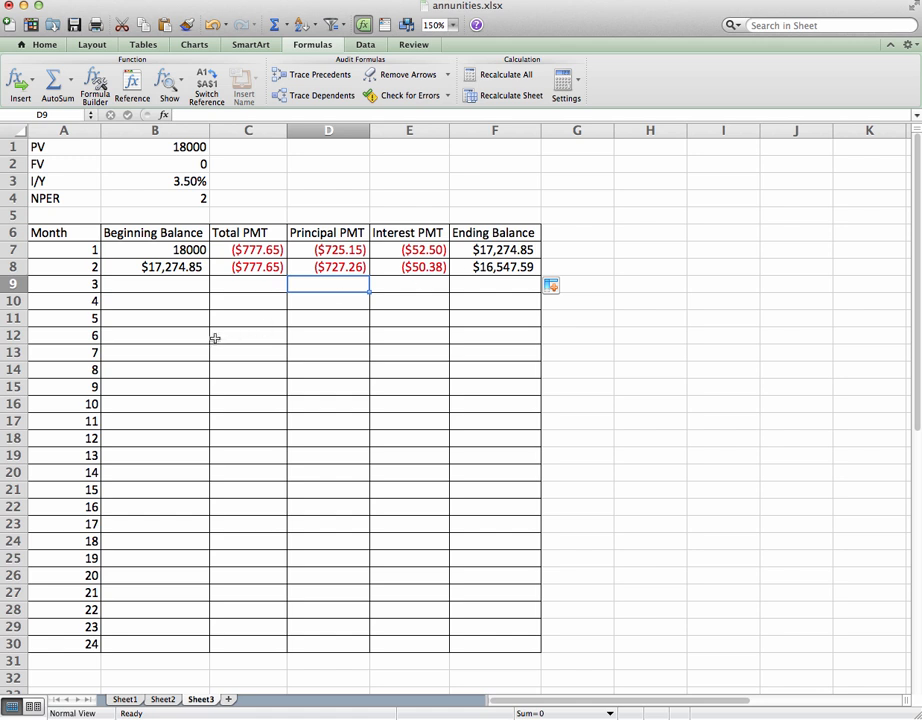
# - Fill month 2's B8:F8 formulas down through month 24 so the ending balance reaches $0.00
pyautogui.click(156, 268)
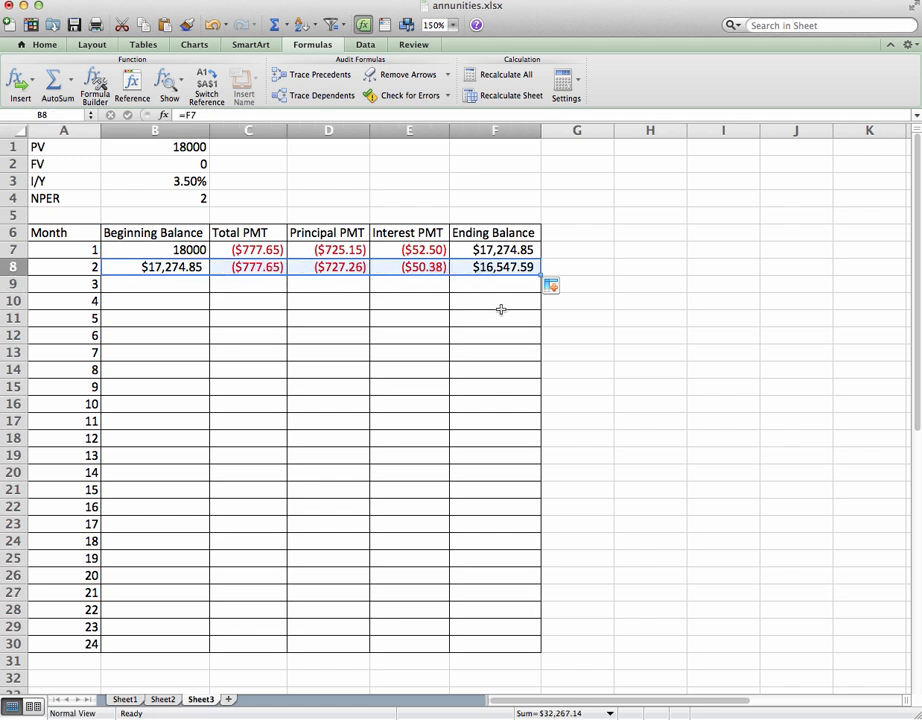
pyautogui.moveTo(550, 284); pyautogui.dragTo(536, 496)
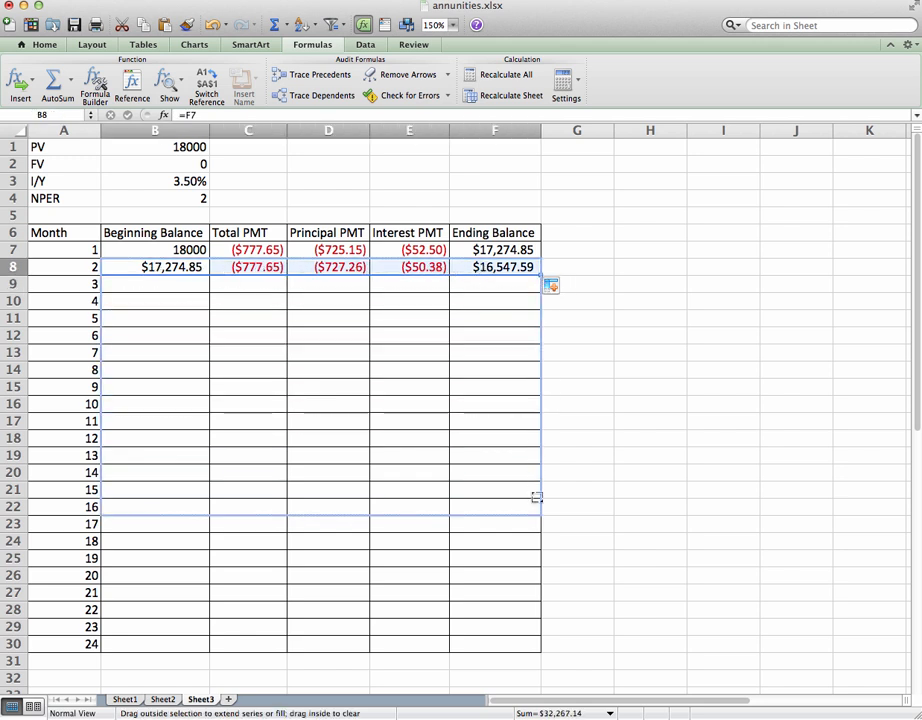
pyautogui.moveTo(552, 284); pyautogui.dragTo(552, 664)
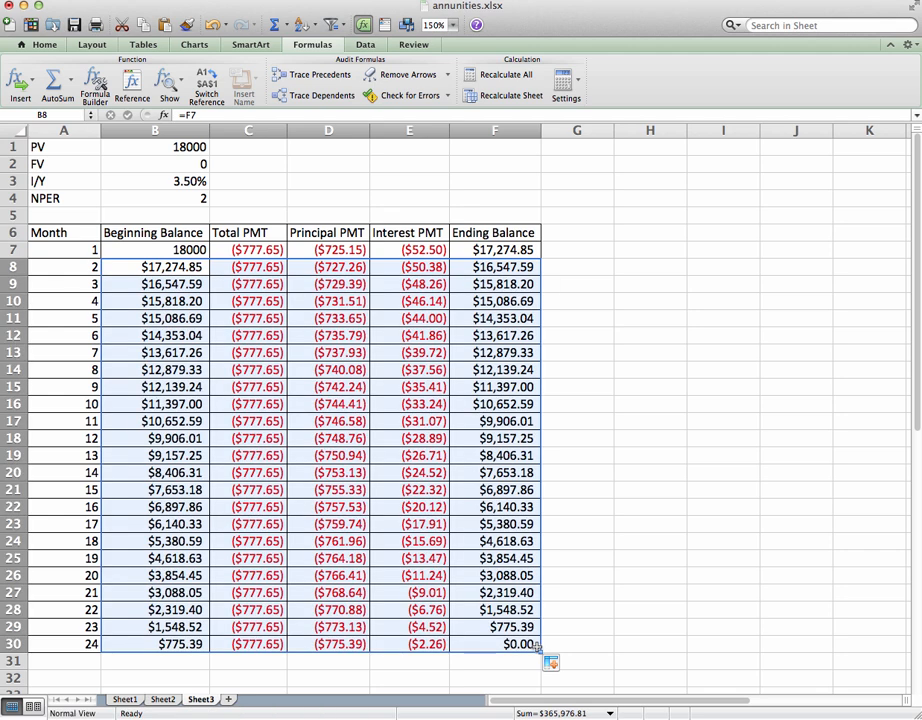
pyautogui.click(494, 608)
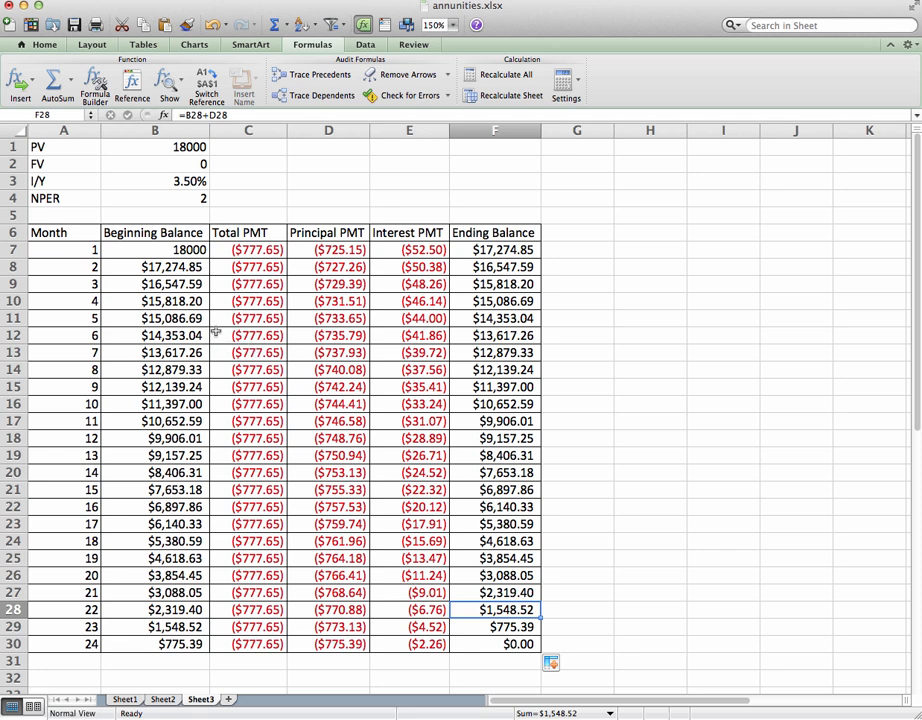
pyautogui.moveTo(102, 286)
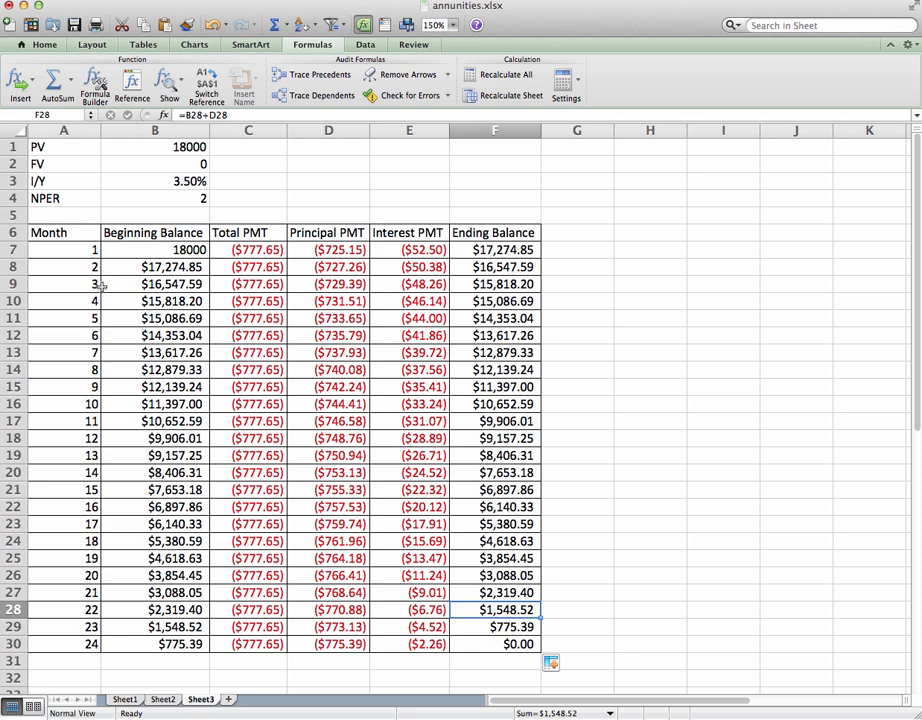
pyautogui.click(494, 266)
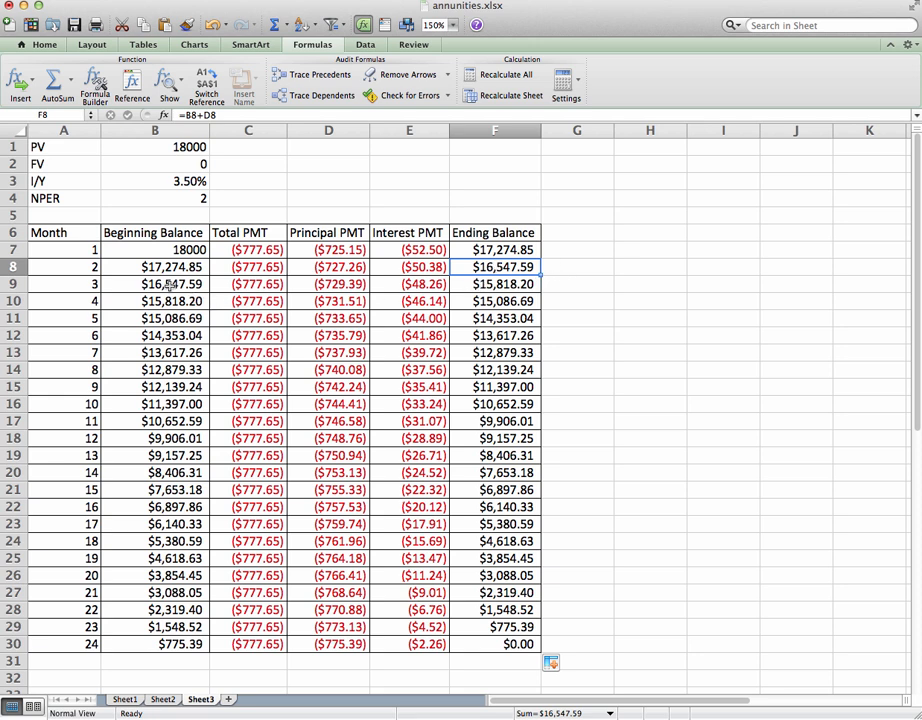
pyautogui.click(156, 284)
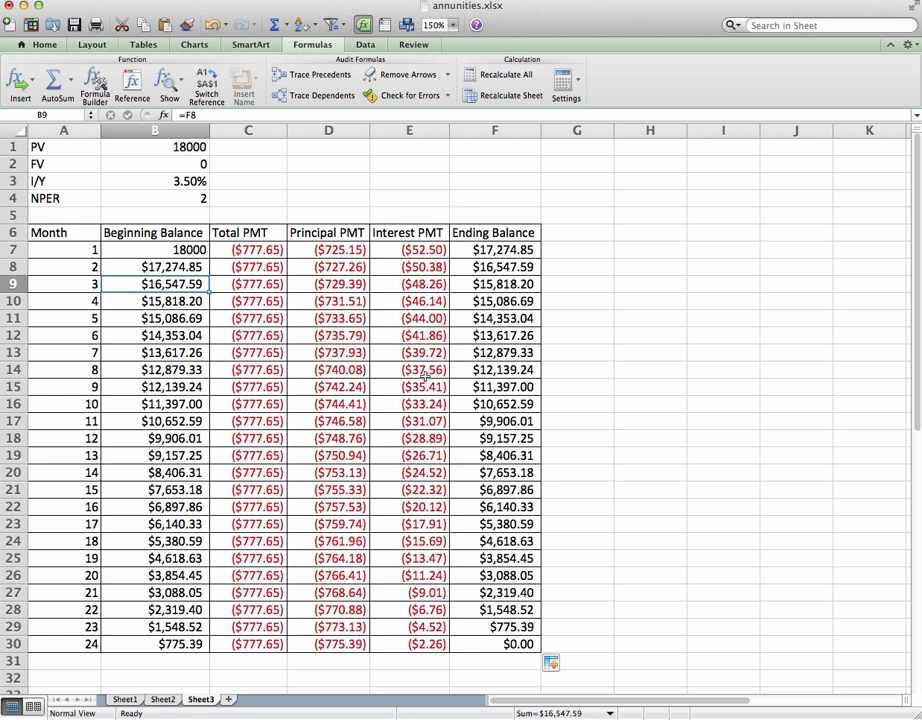
pyautogui.moveTo(452, 586)
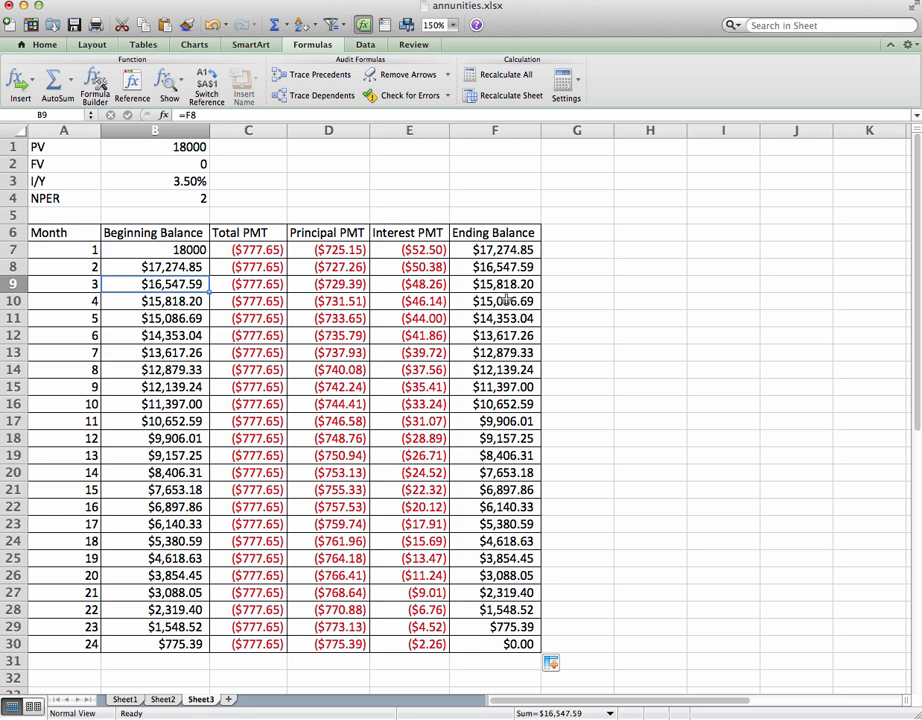
pyautogui.moveTo(508, 658)
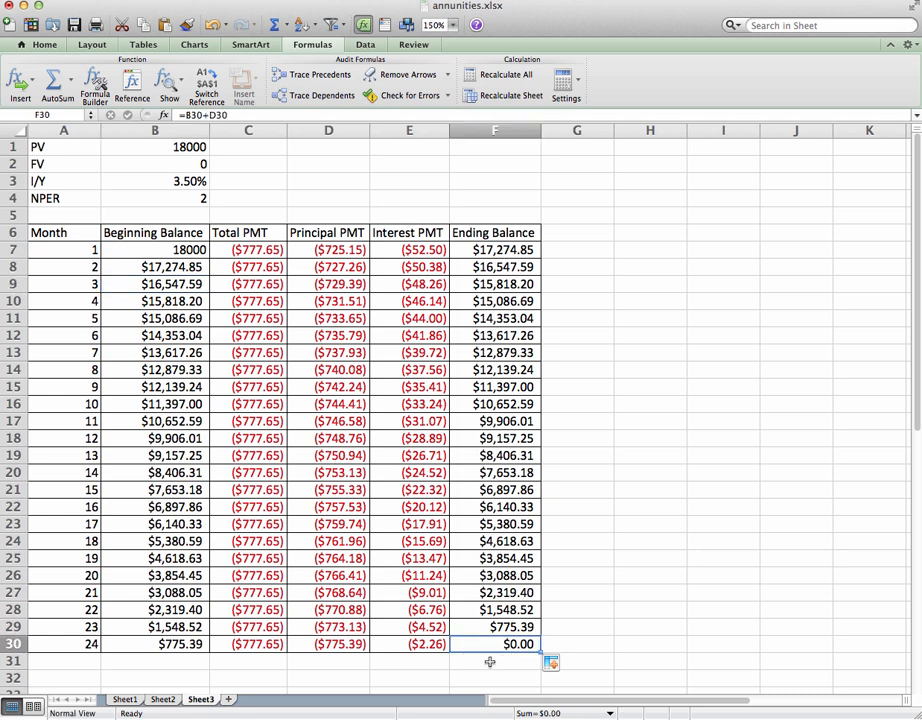
pyautogui.moveTo(298, 584)
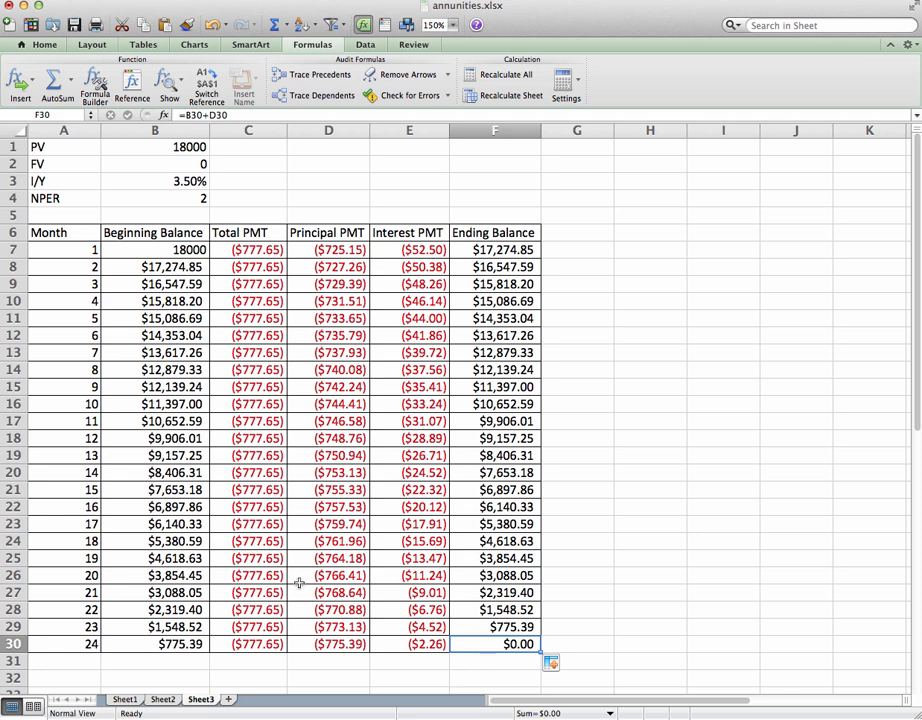
pyautogui.moveTo(284, 560)
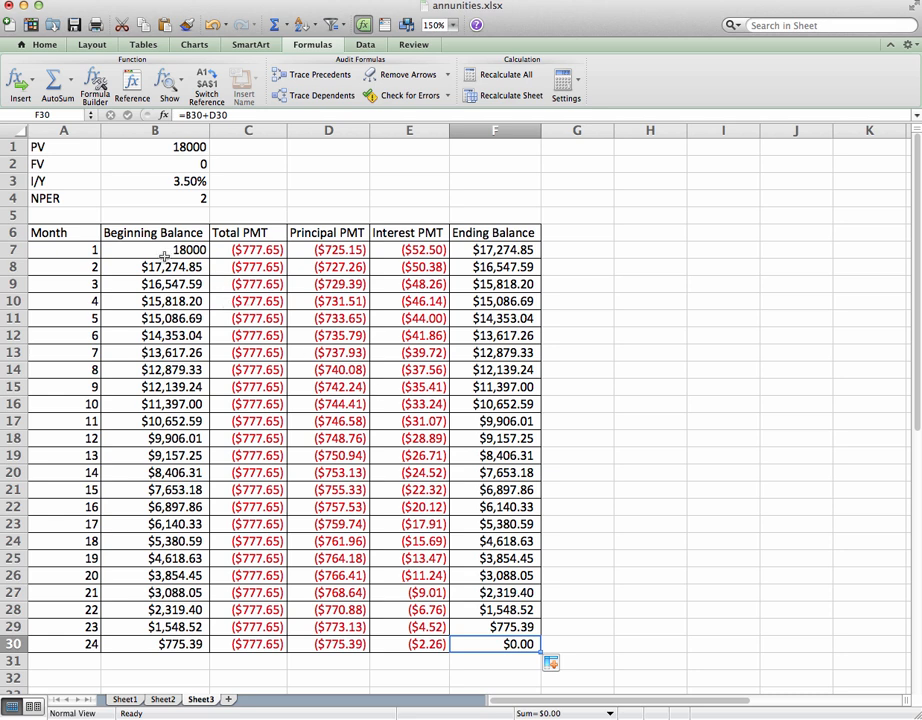
pyautogui.moveTo(456, 248)
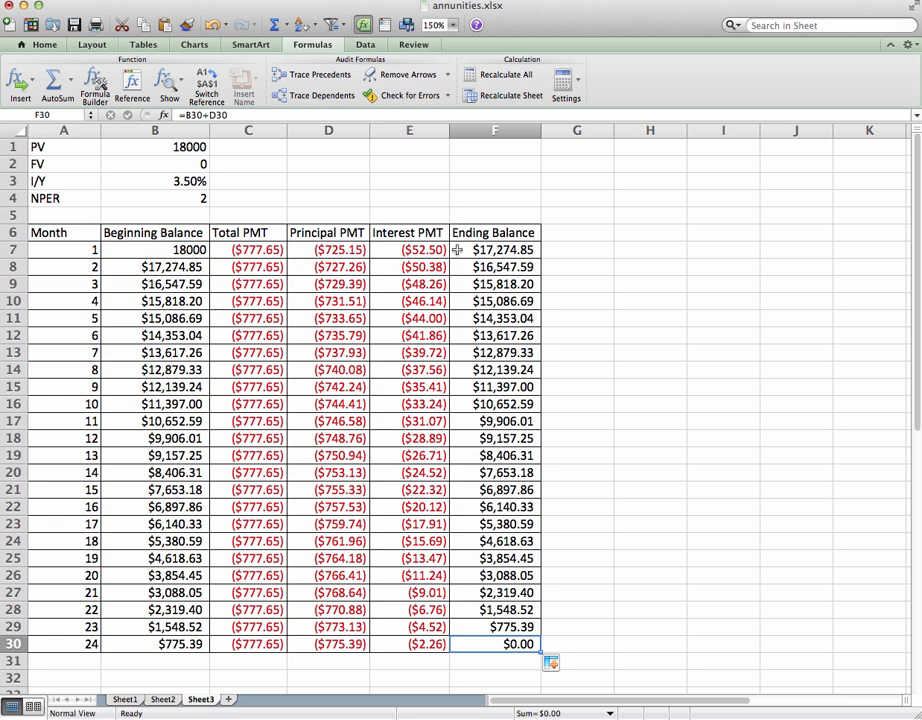
pyautogui.moveTo(520, 252)
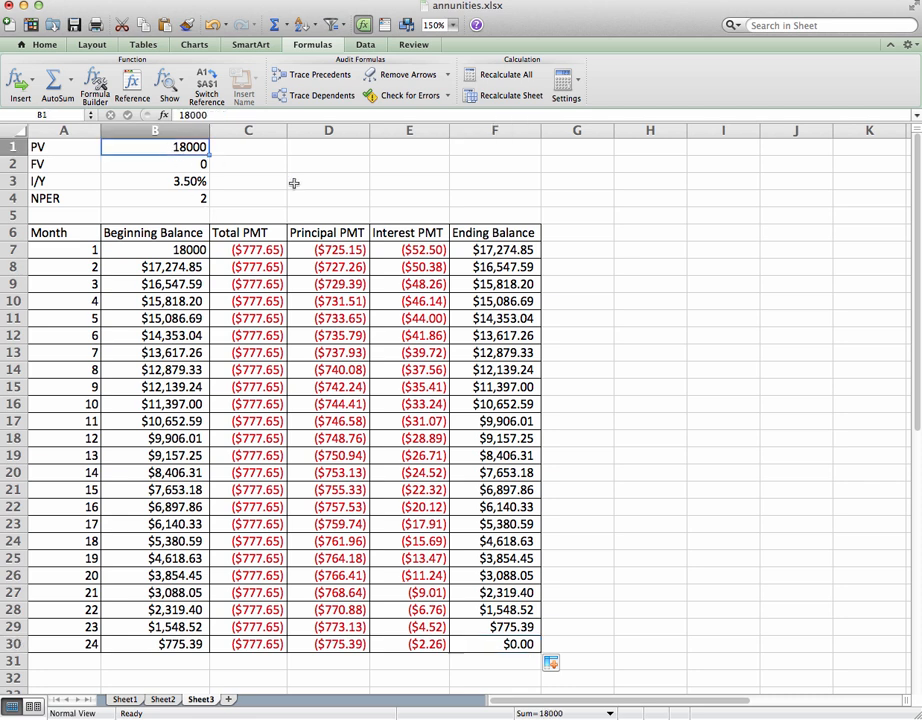
pyautogui.moveTo(460, 208)
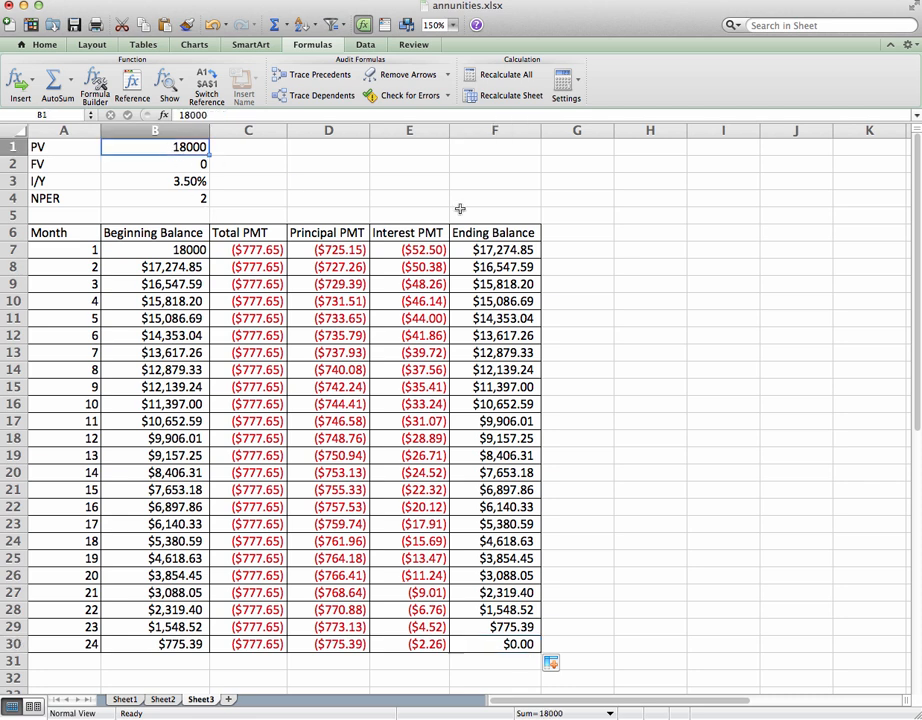
# - Raise the loan amount PV in B1 to 25000 so the payment recalculates, then select the rate input
pyautogui.write('25000')
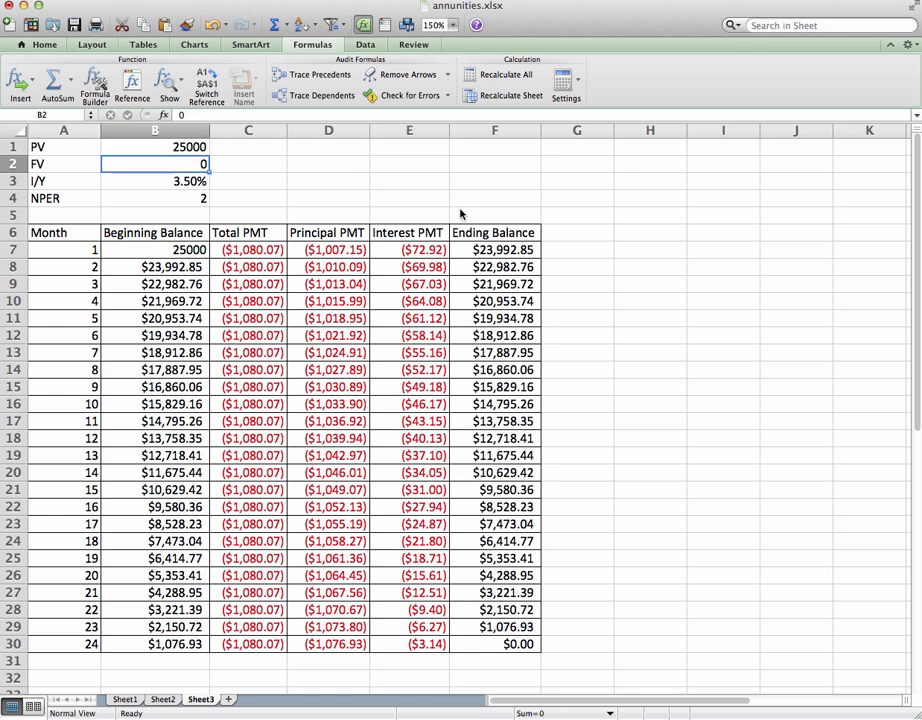
pyautogui.moveTo(284, 348)
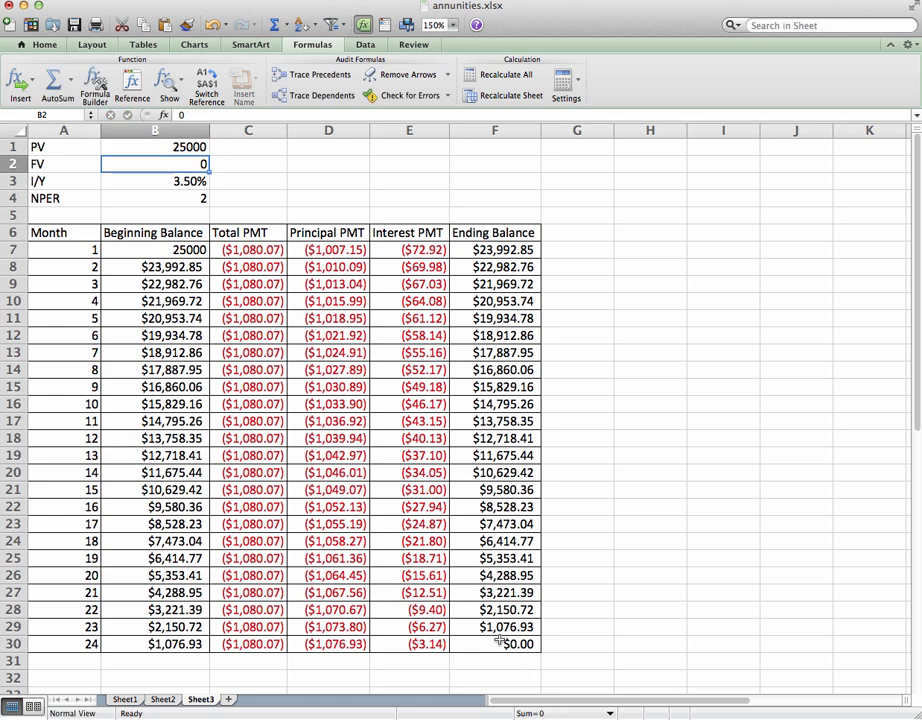
pyautogui.moveTo(474, 596)
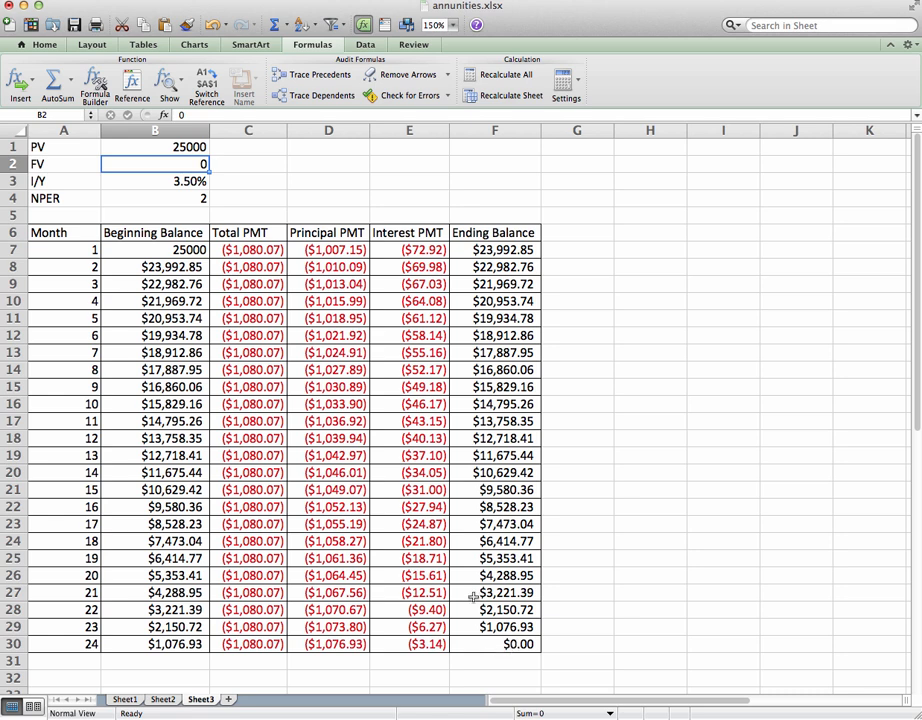
pyautogui.click(154, 180)
pyautogui.write('5')
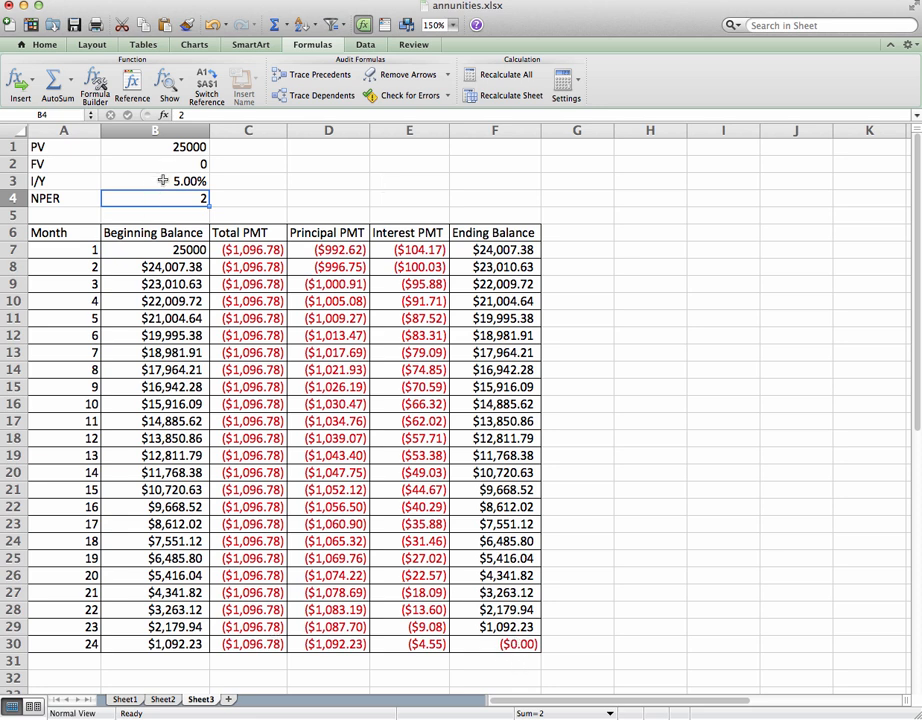
pyautogui.moveTo(200, 270)
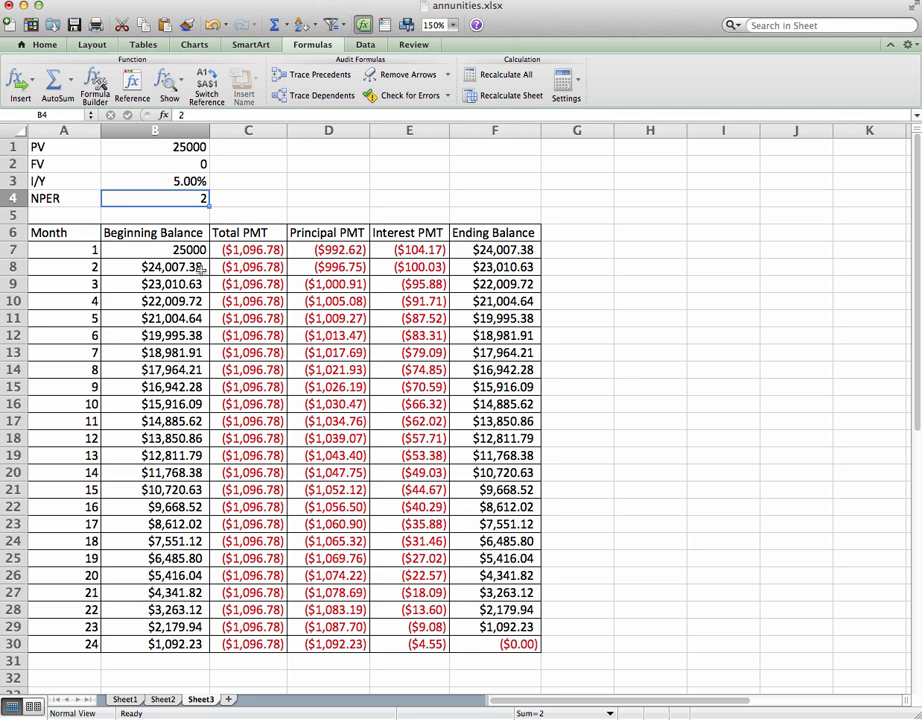
pyautogui.moveTo(228, 300)
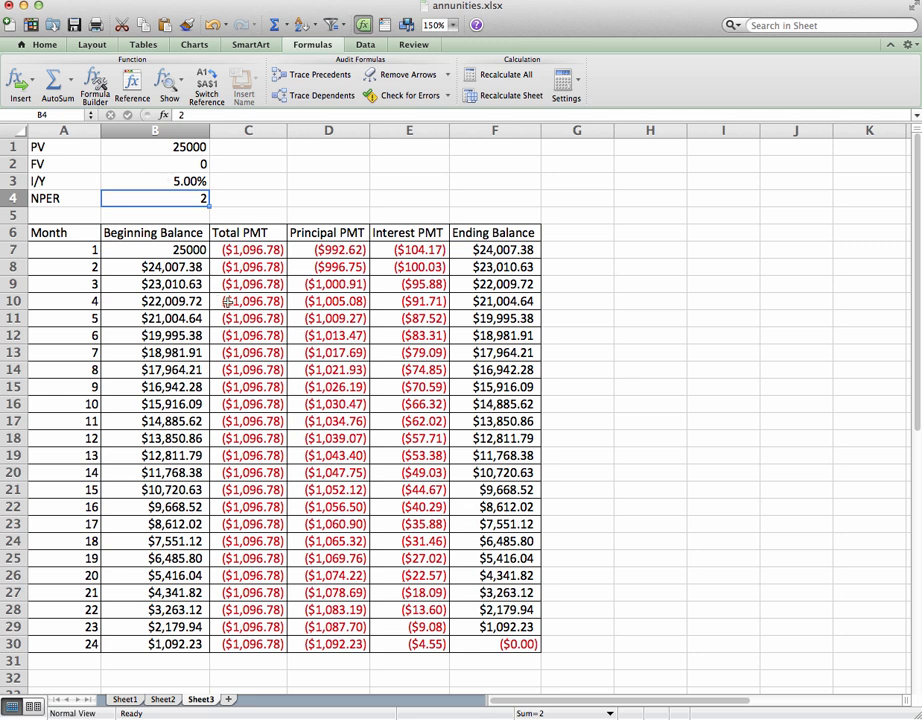
pyautogui.moveTo(552, 336)
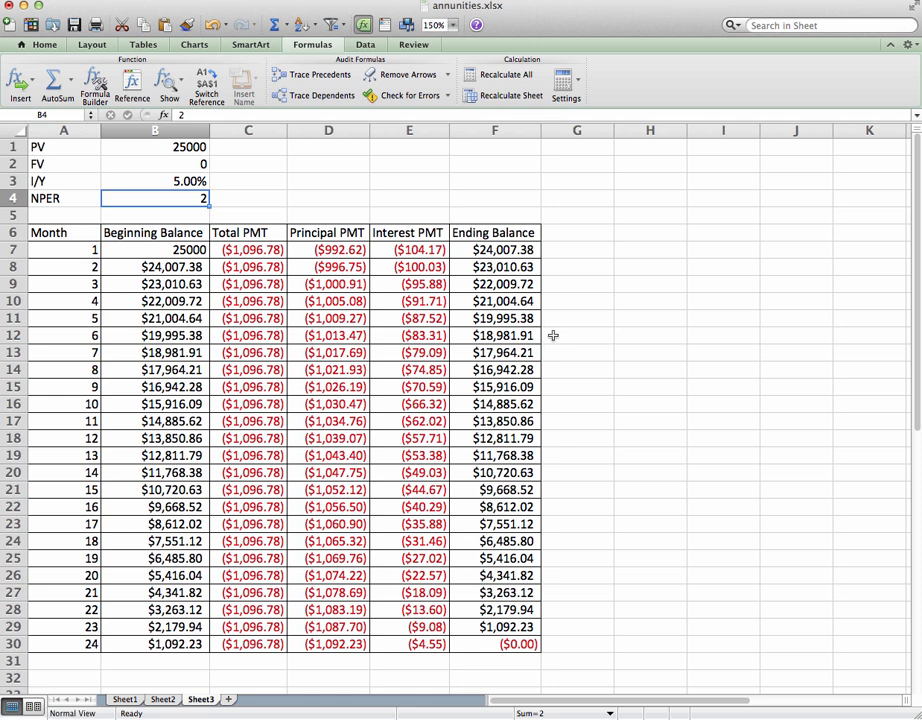
pyautogui.moveTo(552, 336)
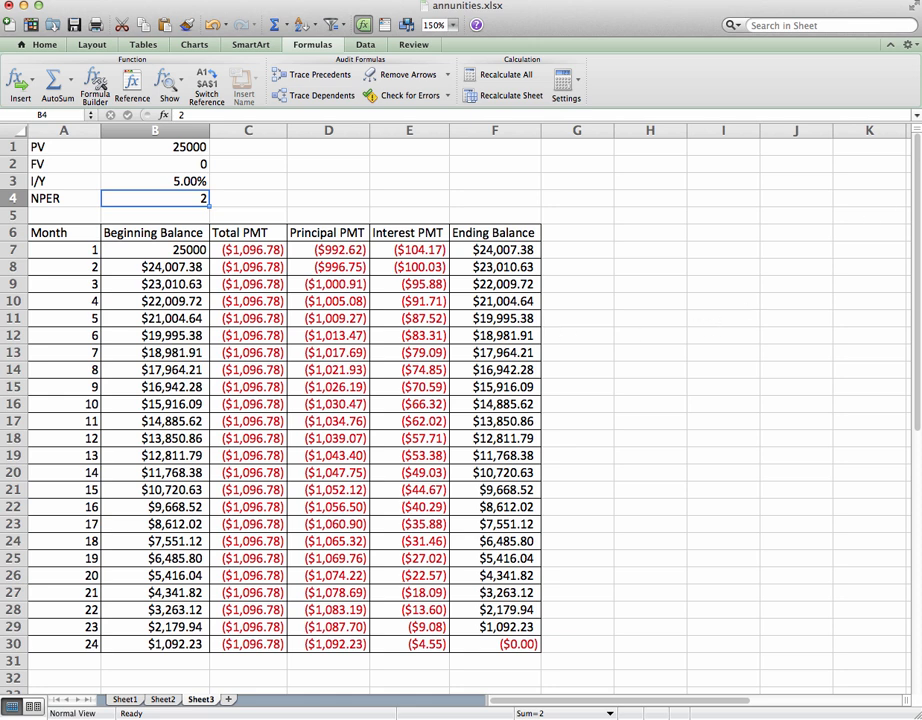